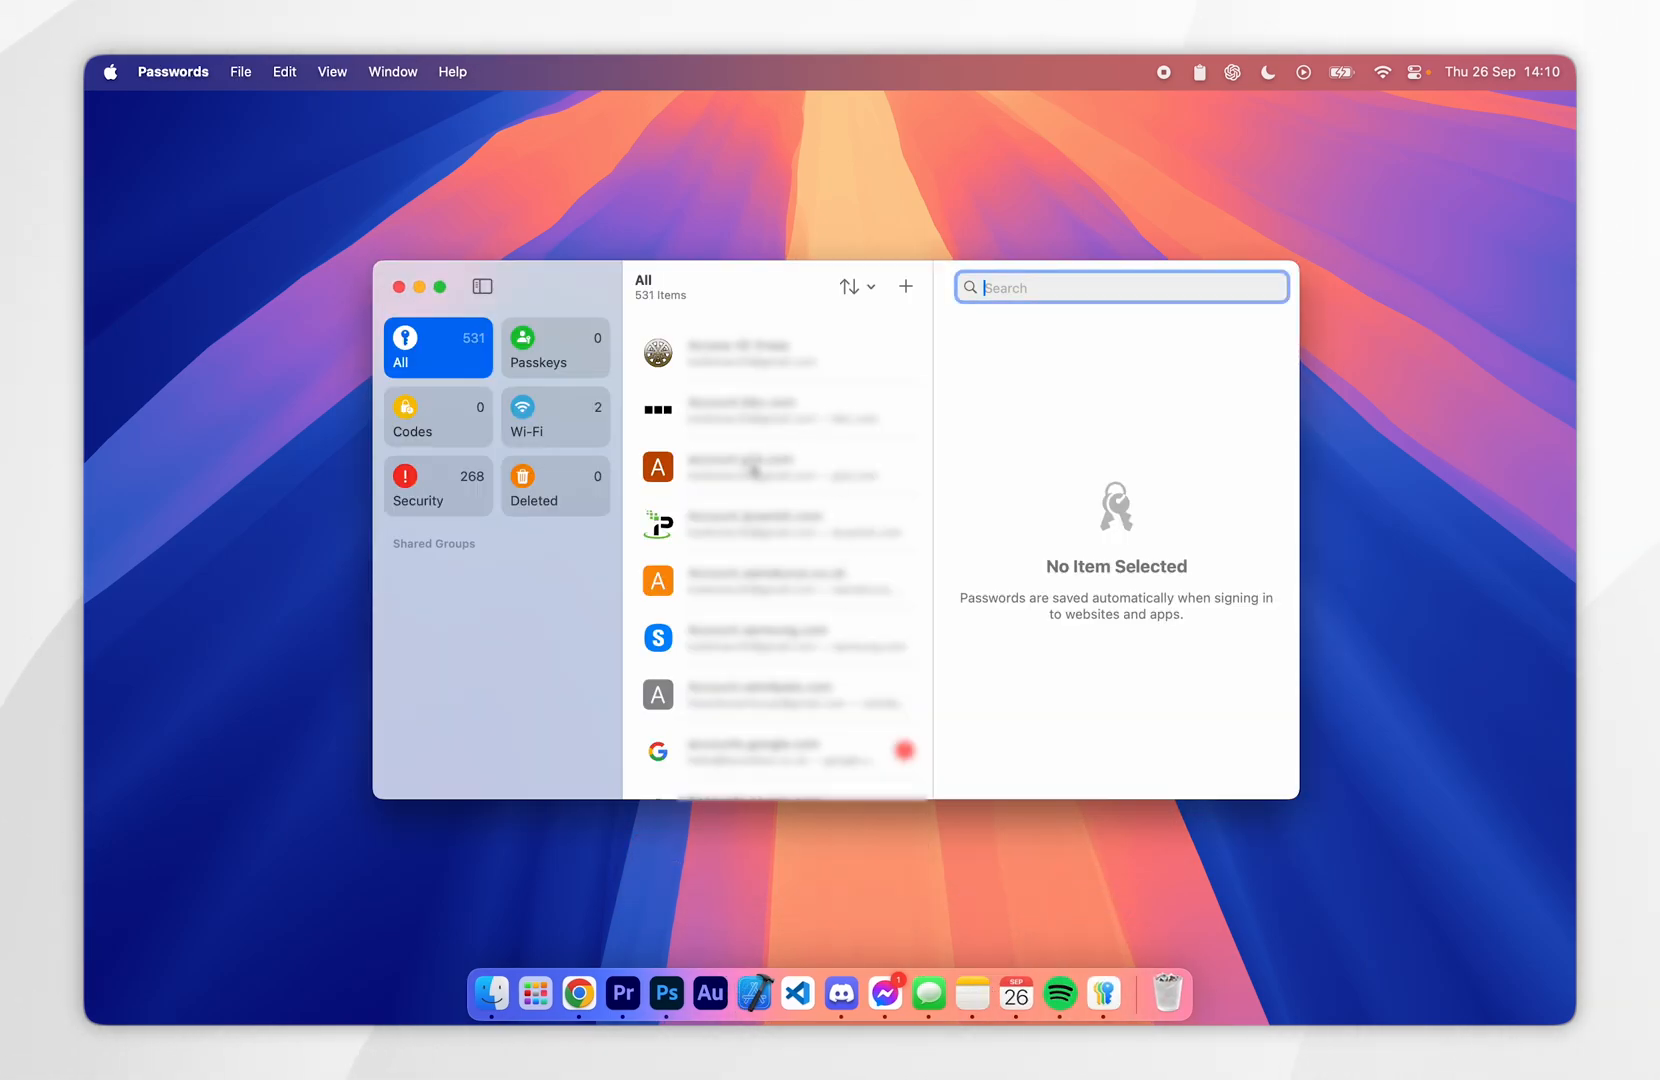
- Close the Passwords window, leaving only the empty macOS desktop
left_click(398, 286)
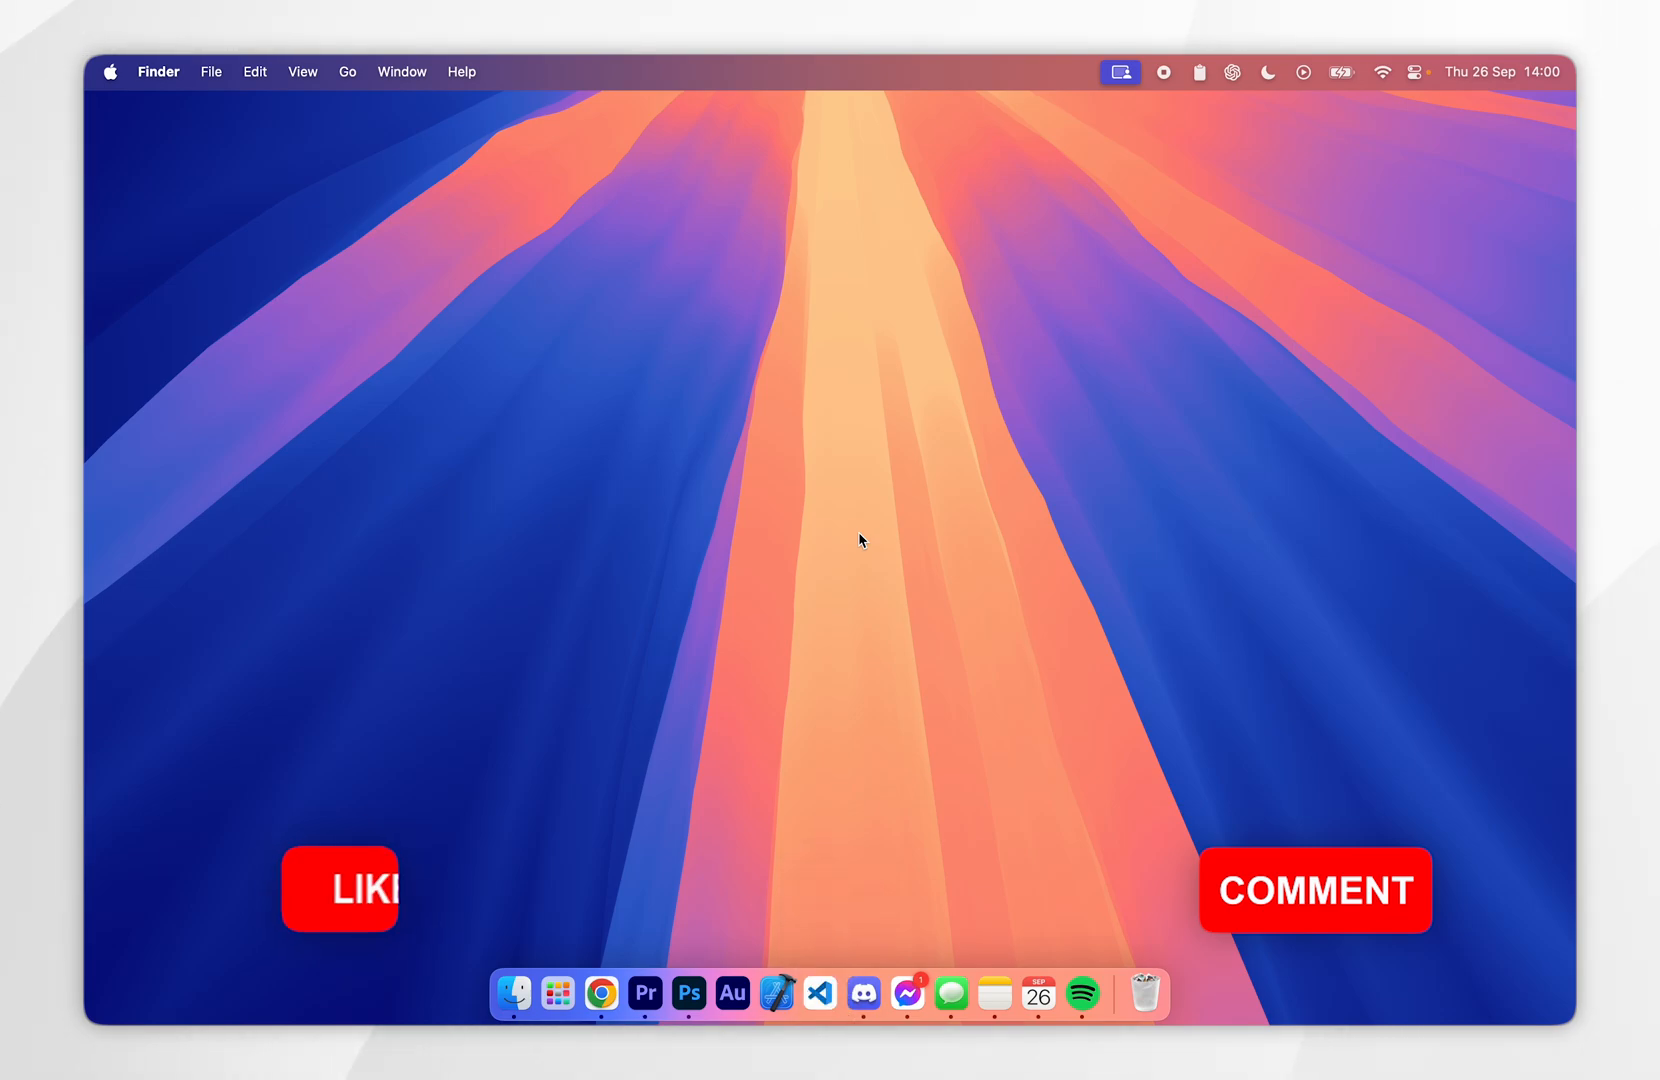
left_click(1120, 72)
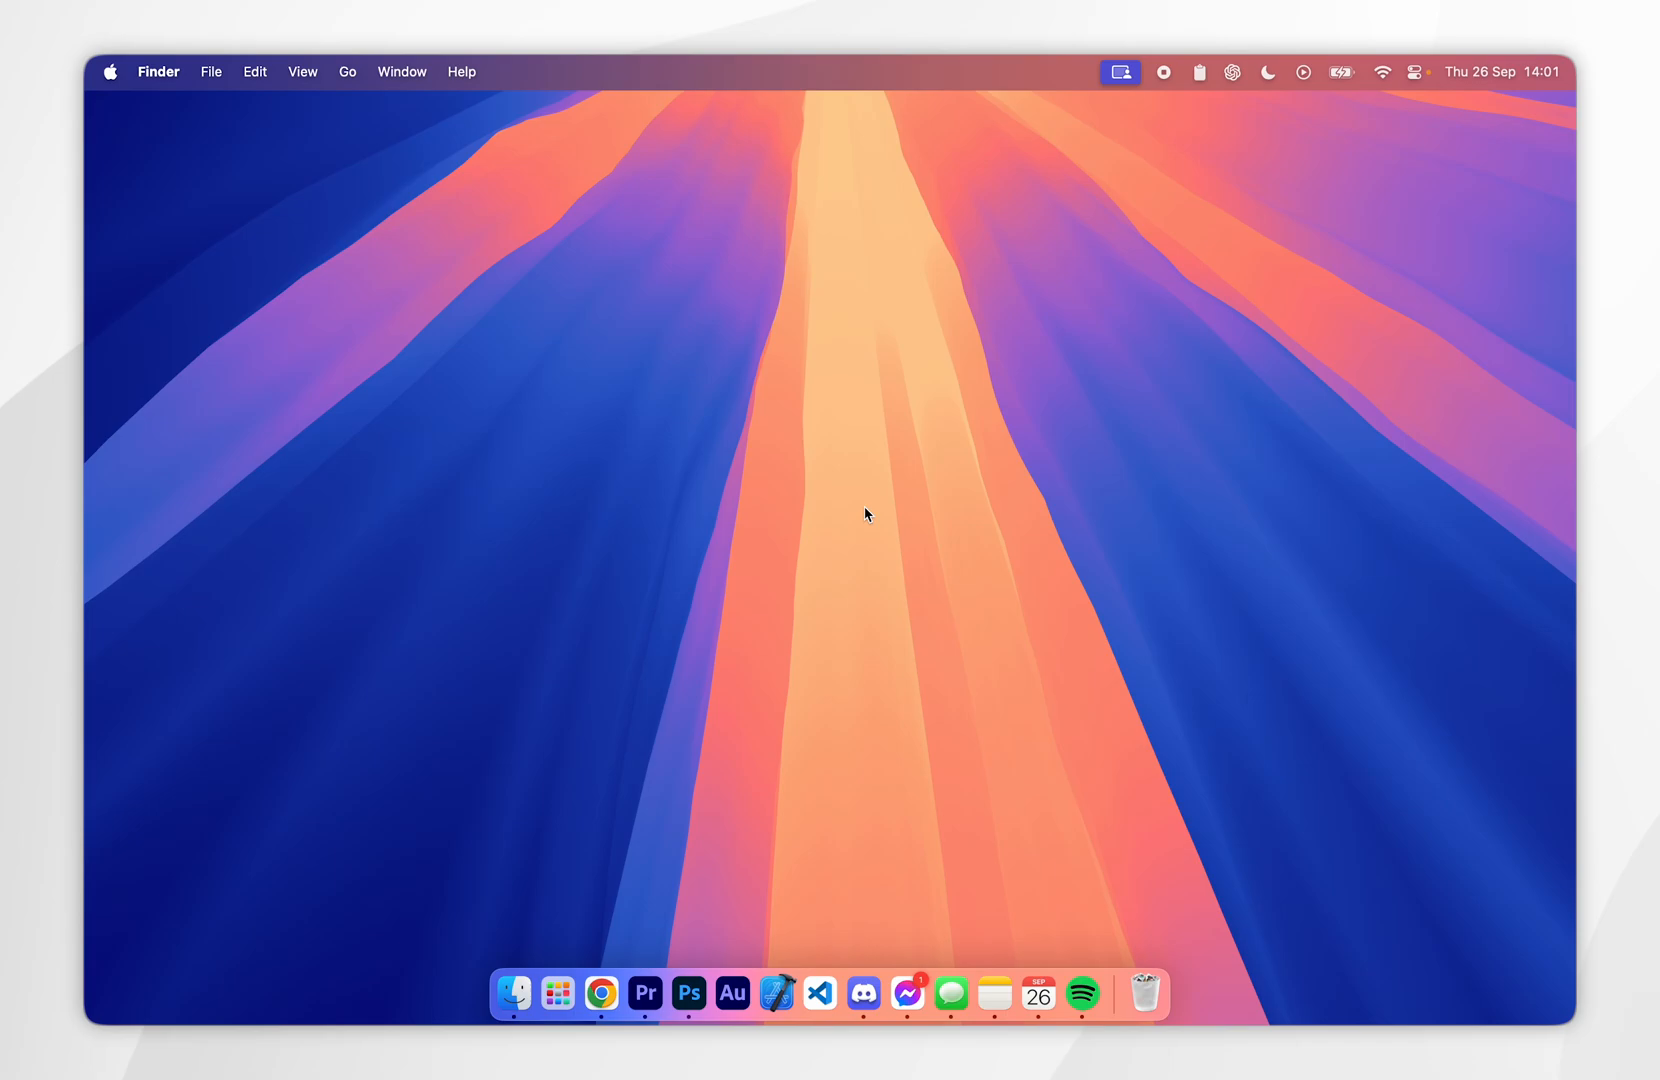
- Reach NordPass settings in Chrome through the extension's toolbar panel and its gear icon
left_click(600, 994)
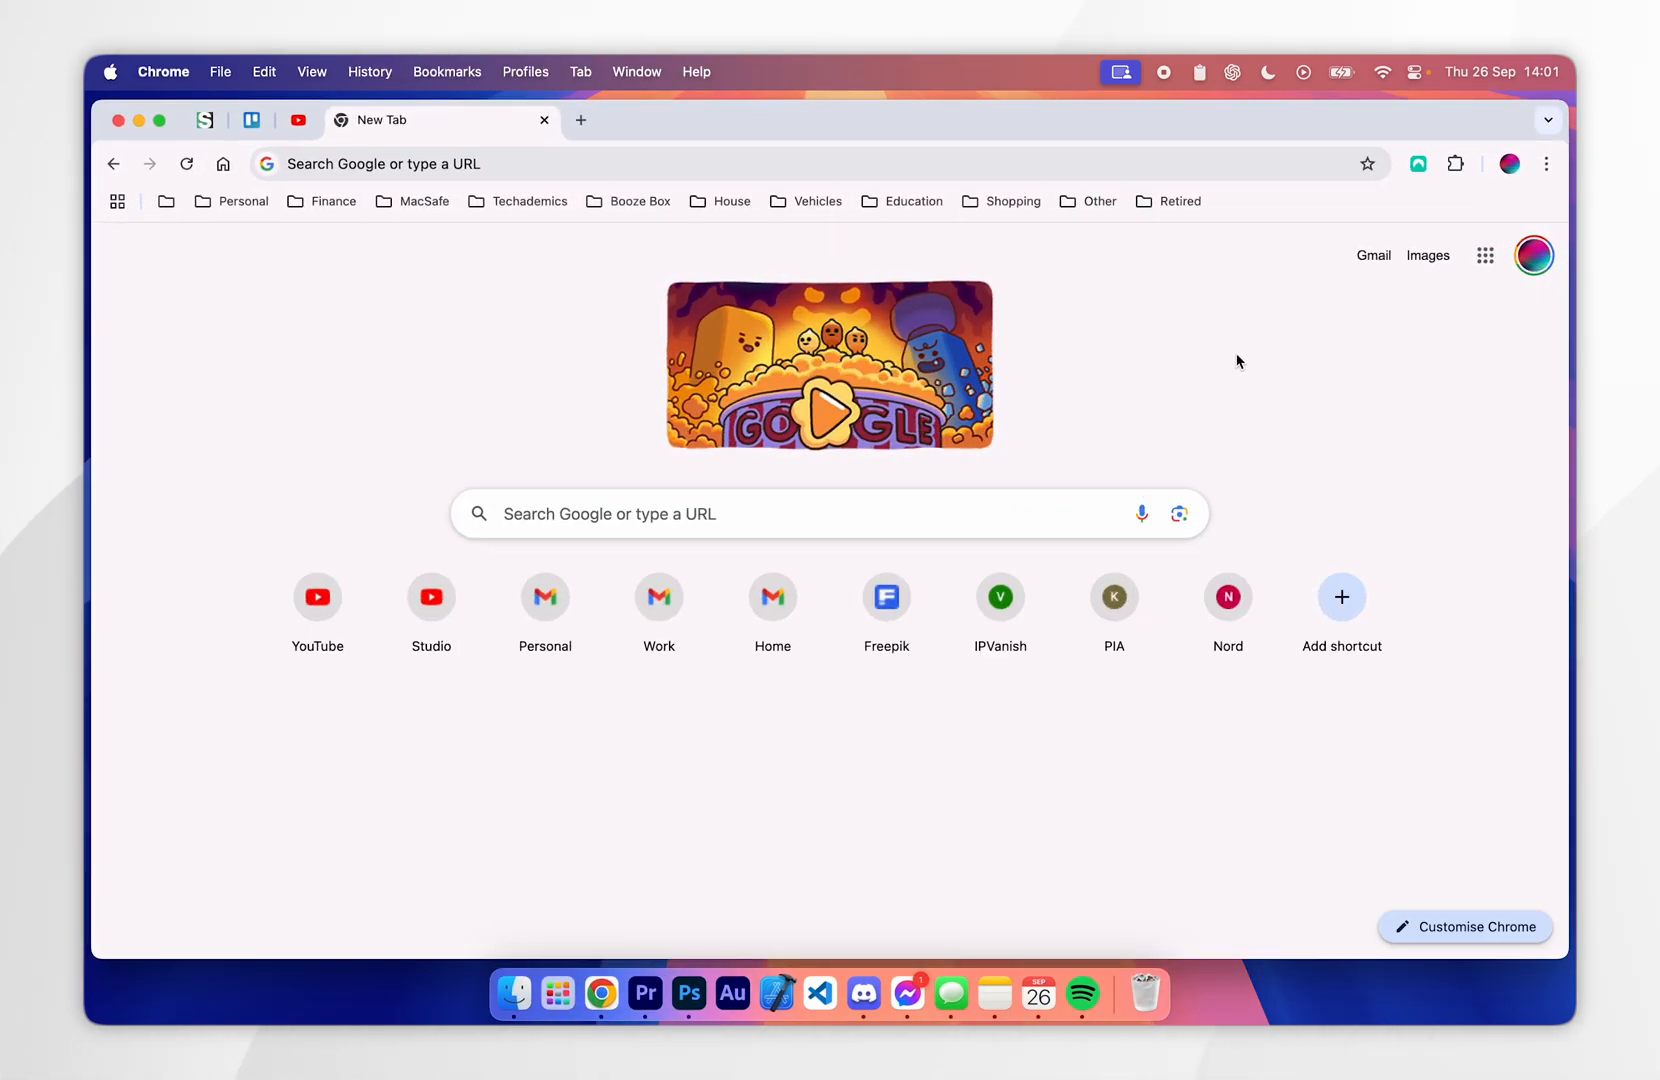
left_click(1418, 164)
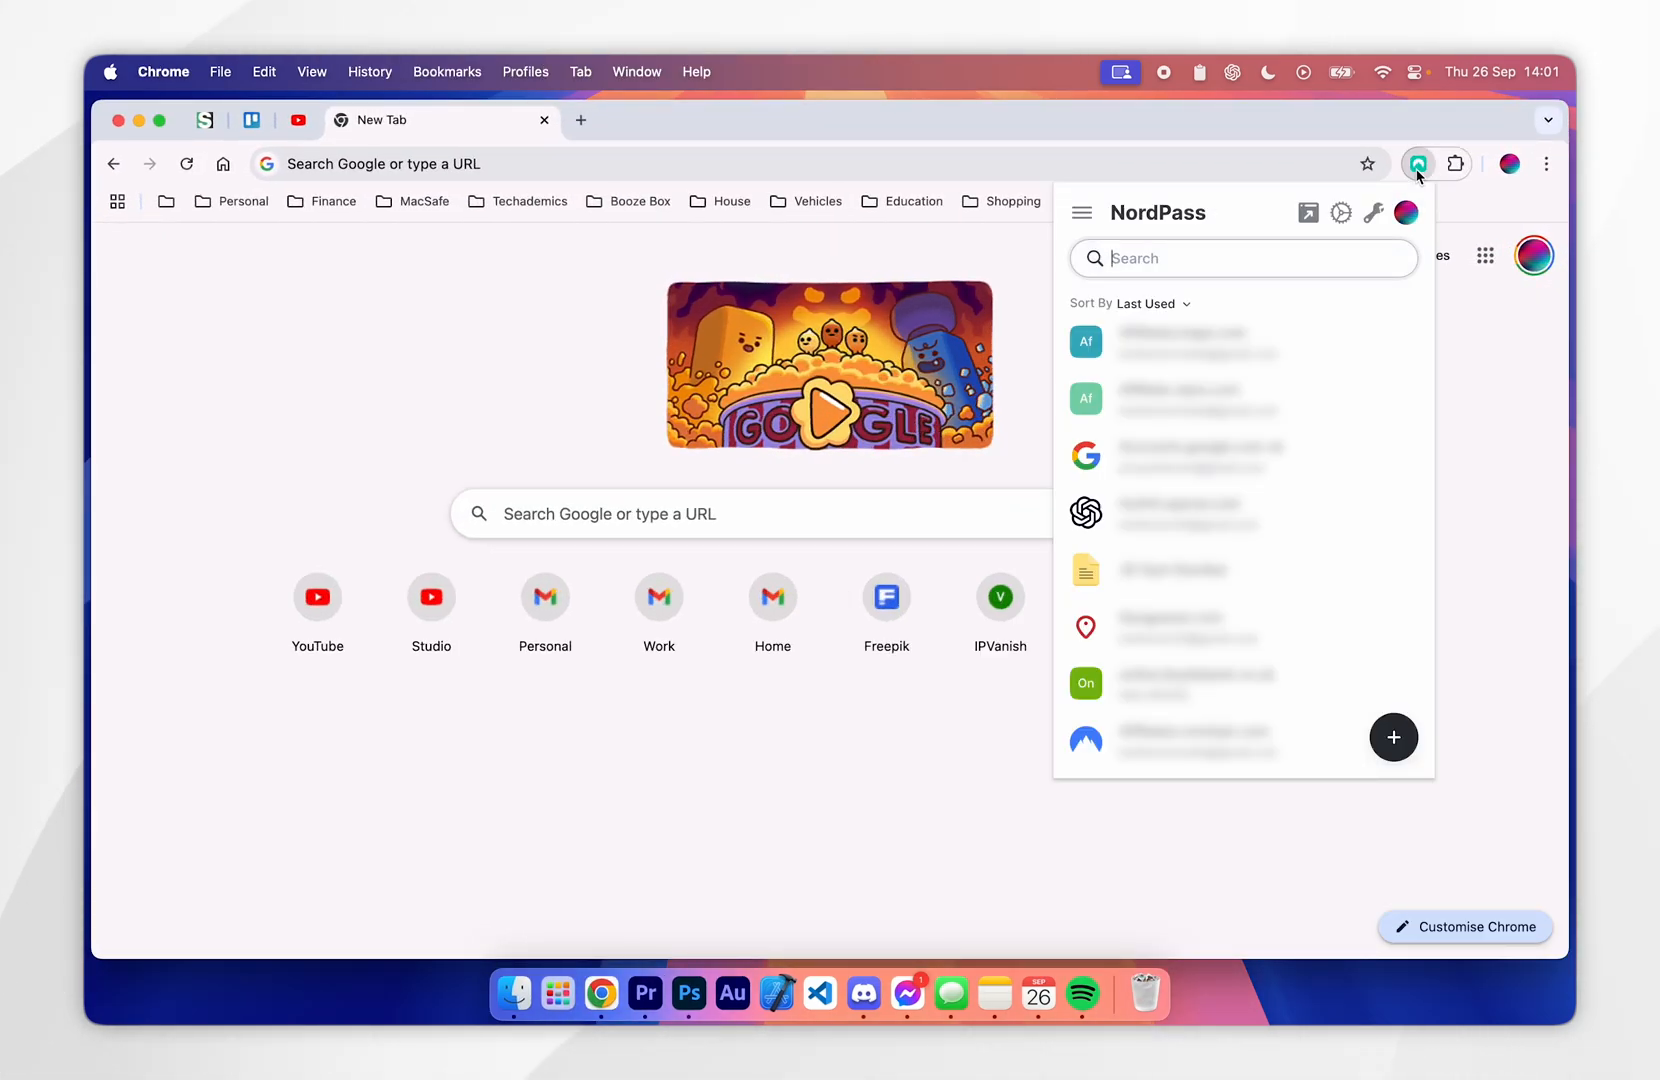
mouse_move(1340, 212)
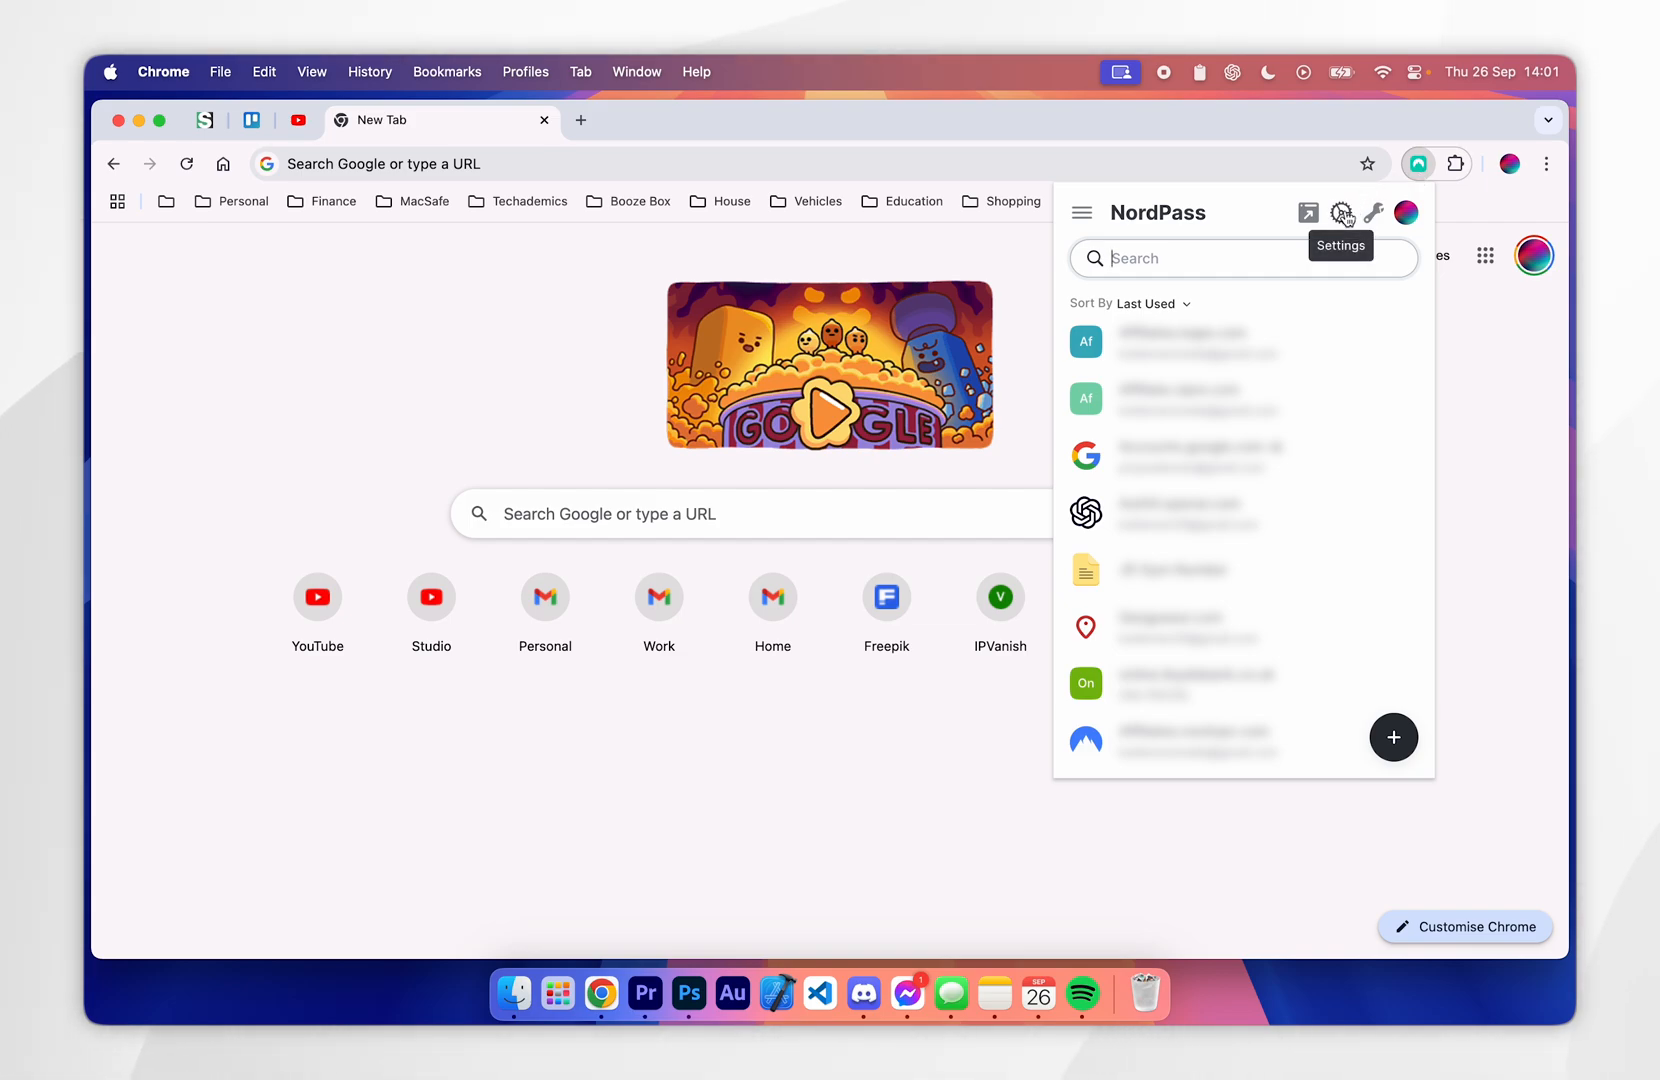
left_click(1342, 212)
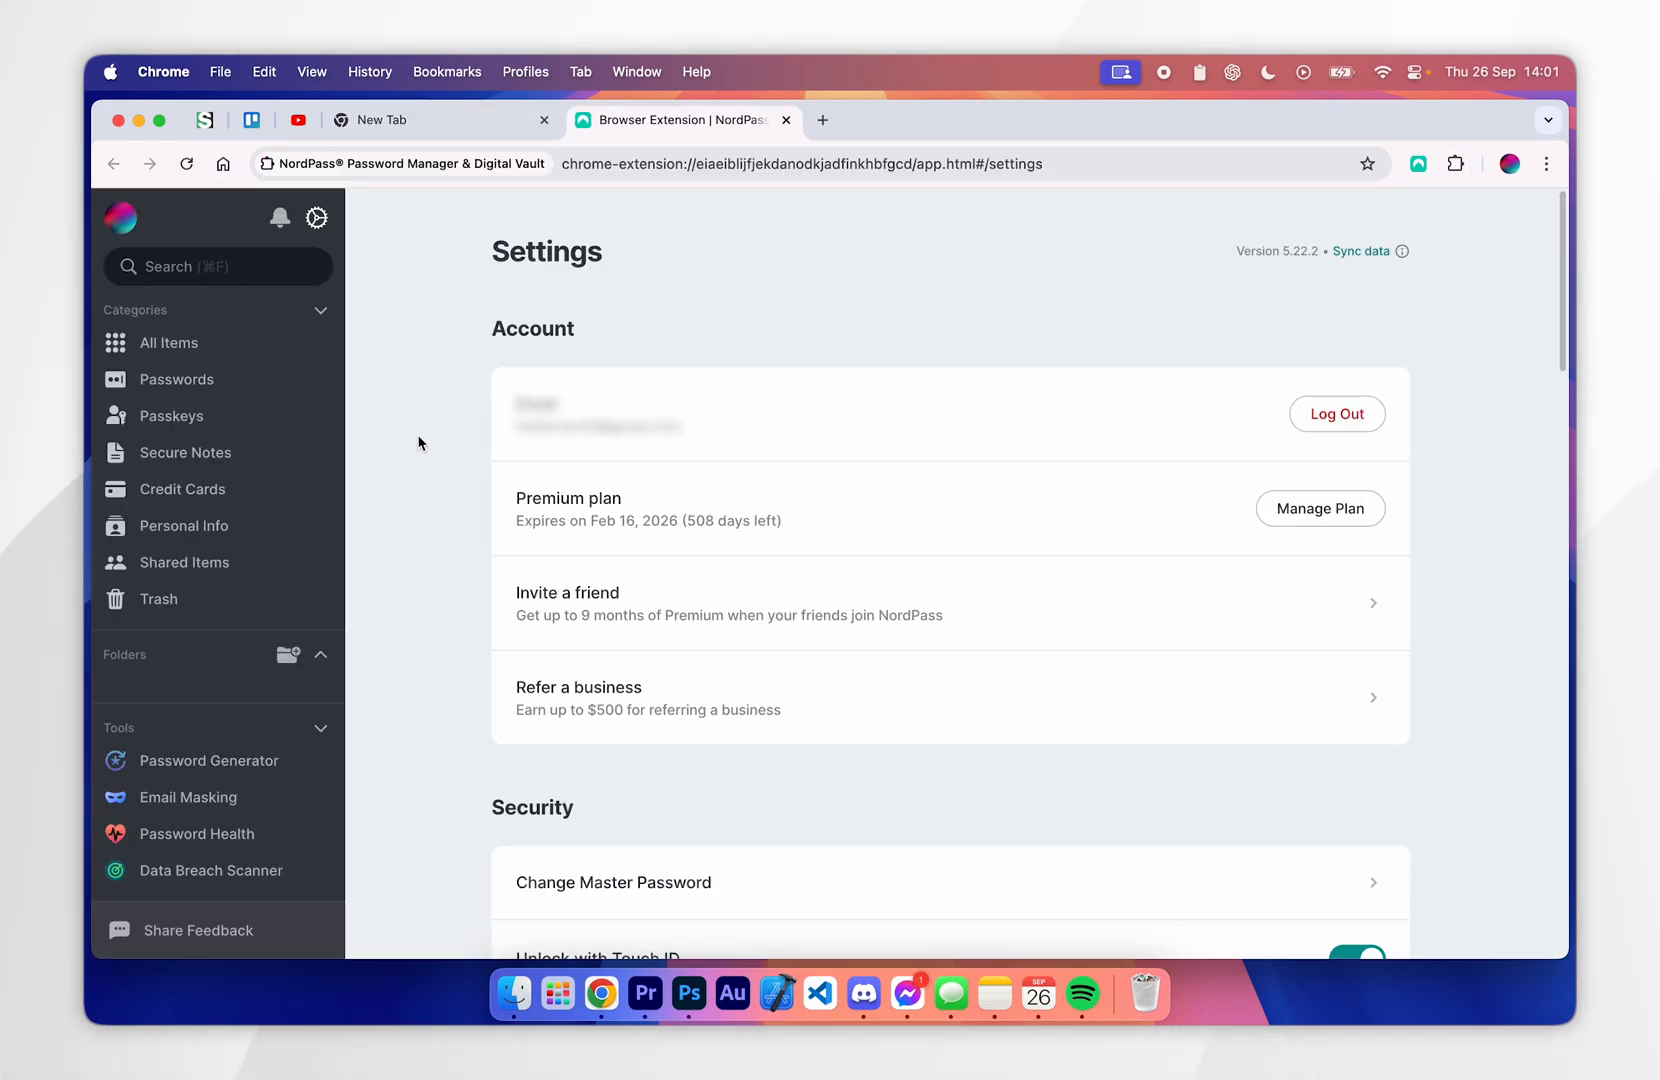
- Export all NordPass items as a CSV, verifying identity and saving the file to the Desktop
scroll("down", 3)
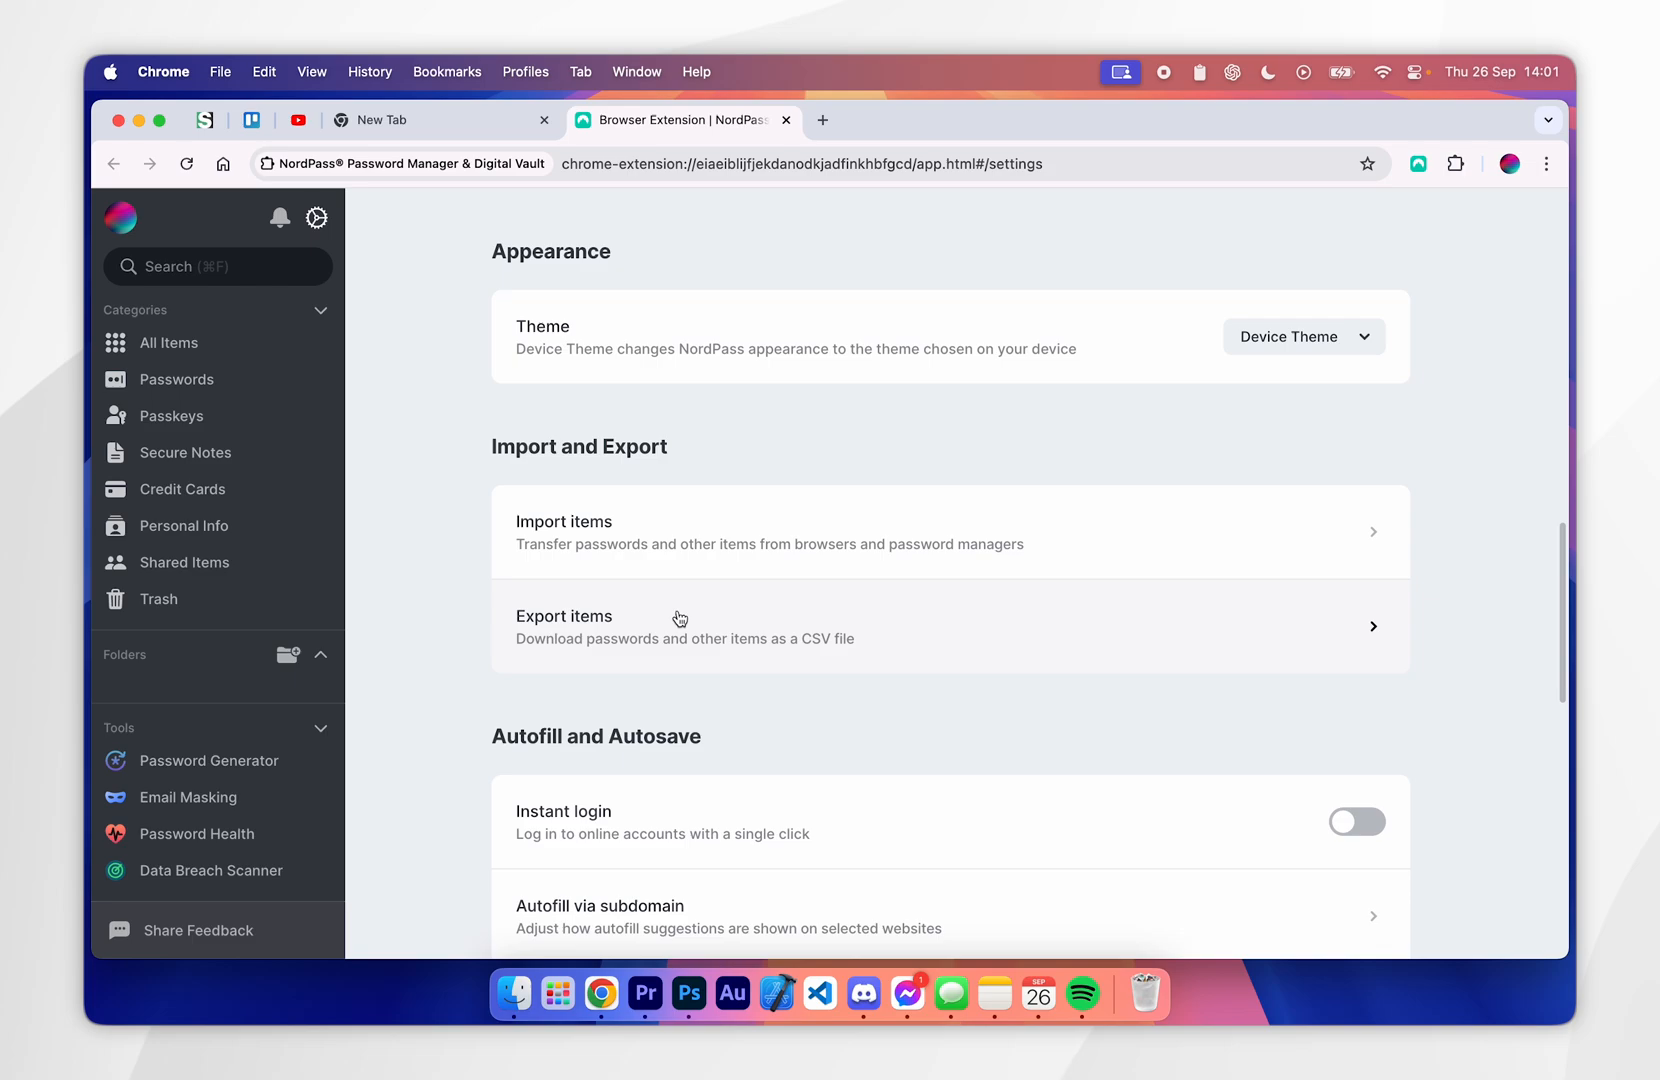
left_click(564, 616)
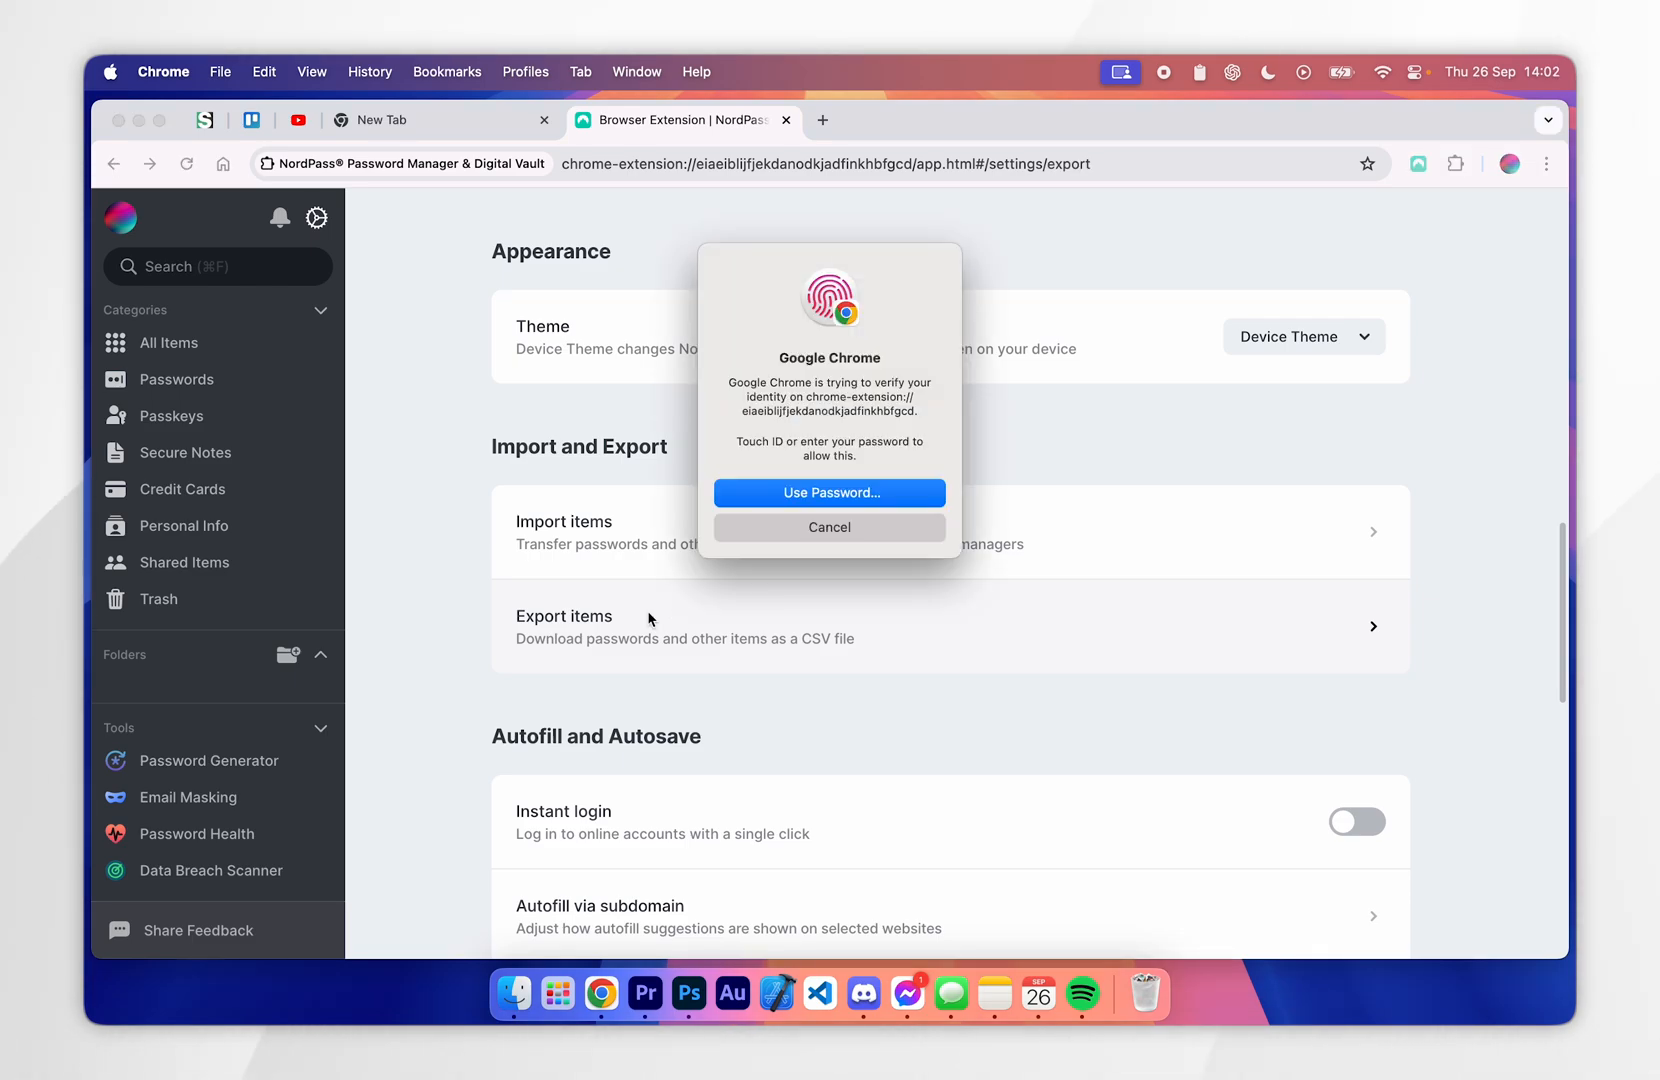
left_click(828, 526)
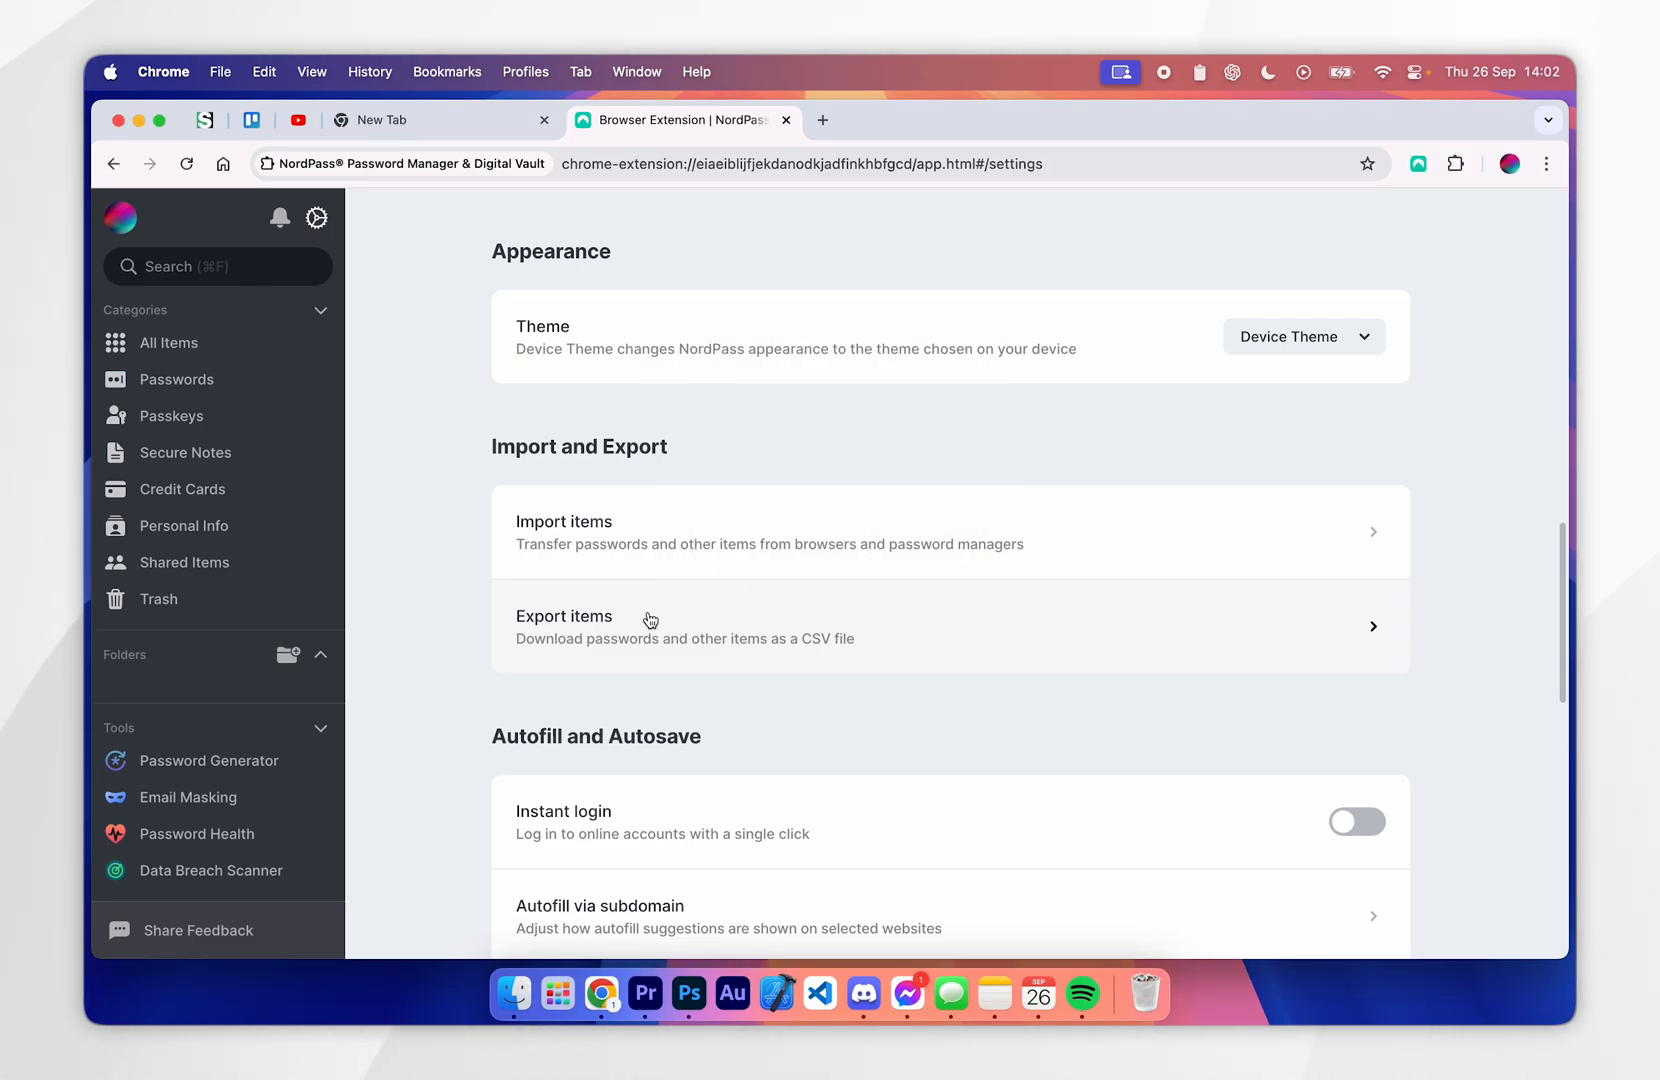
left_click(650, 620)
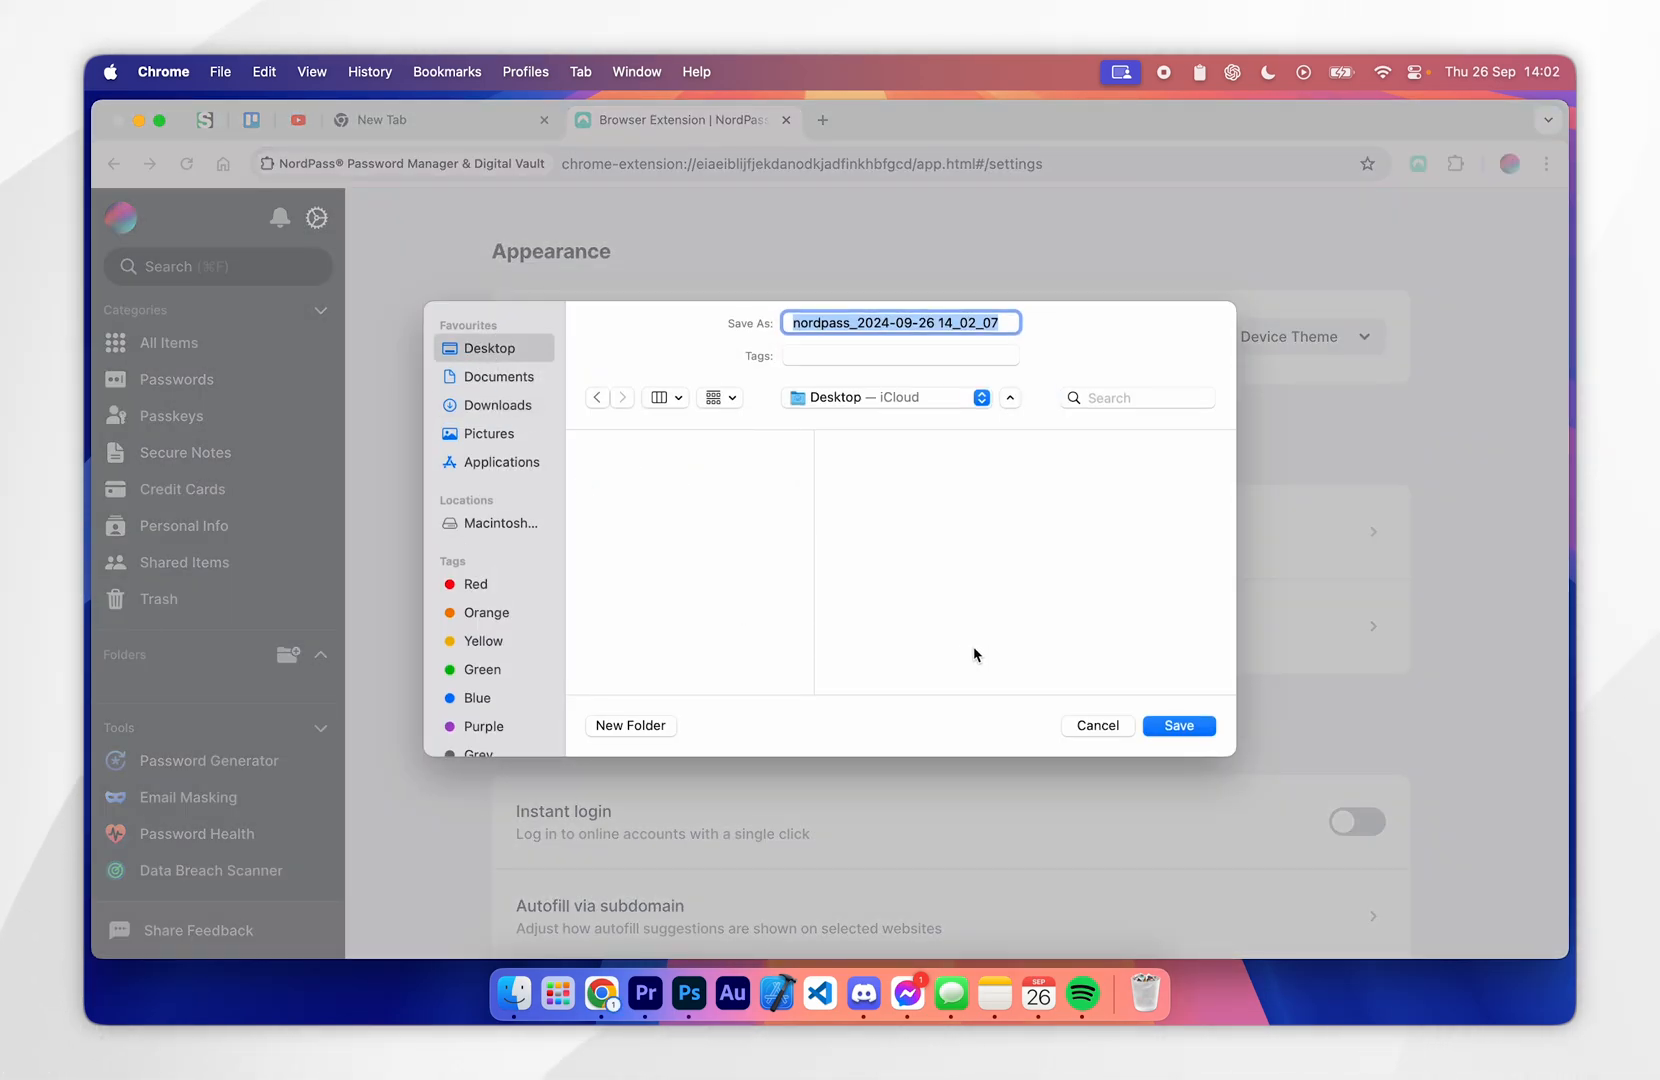
left_click(1178, 726)
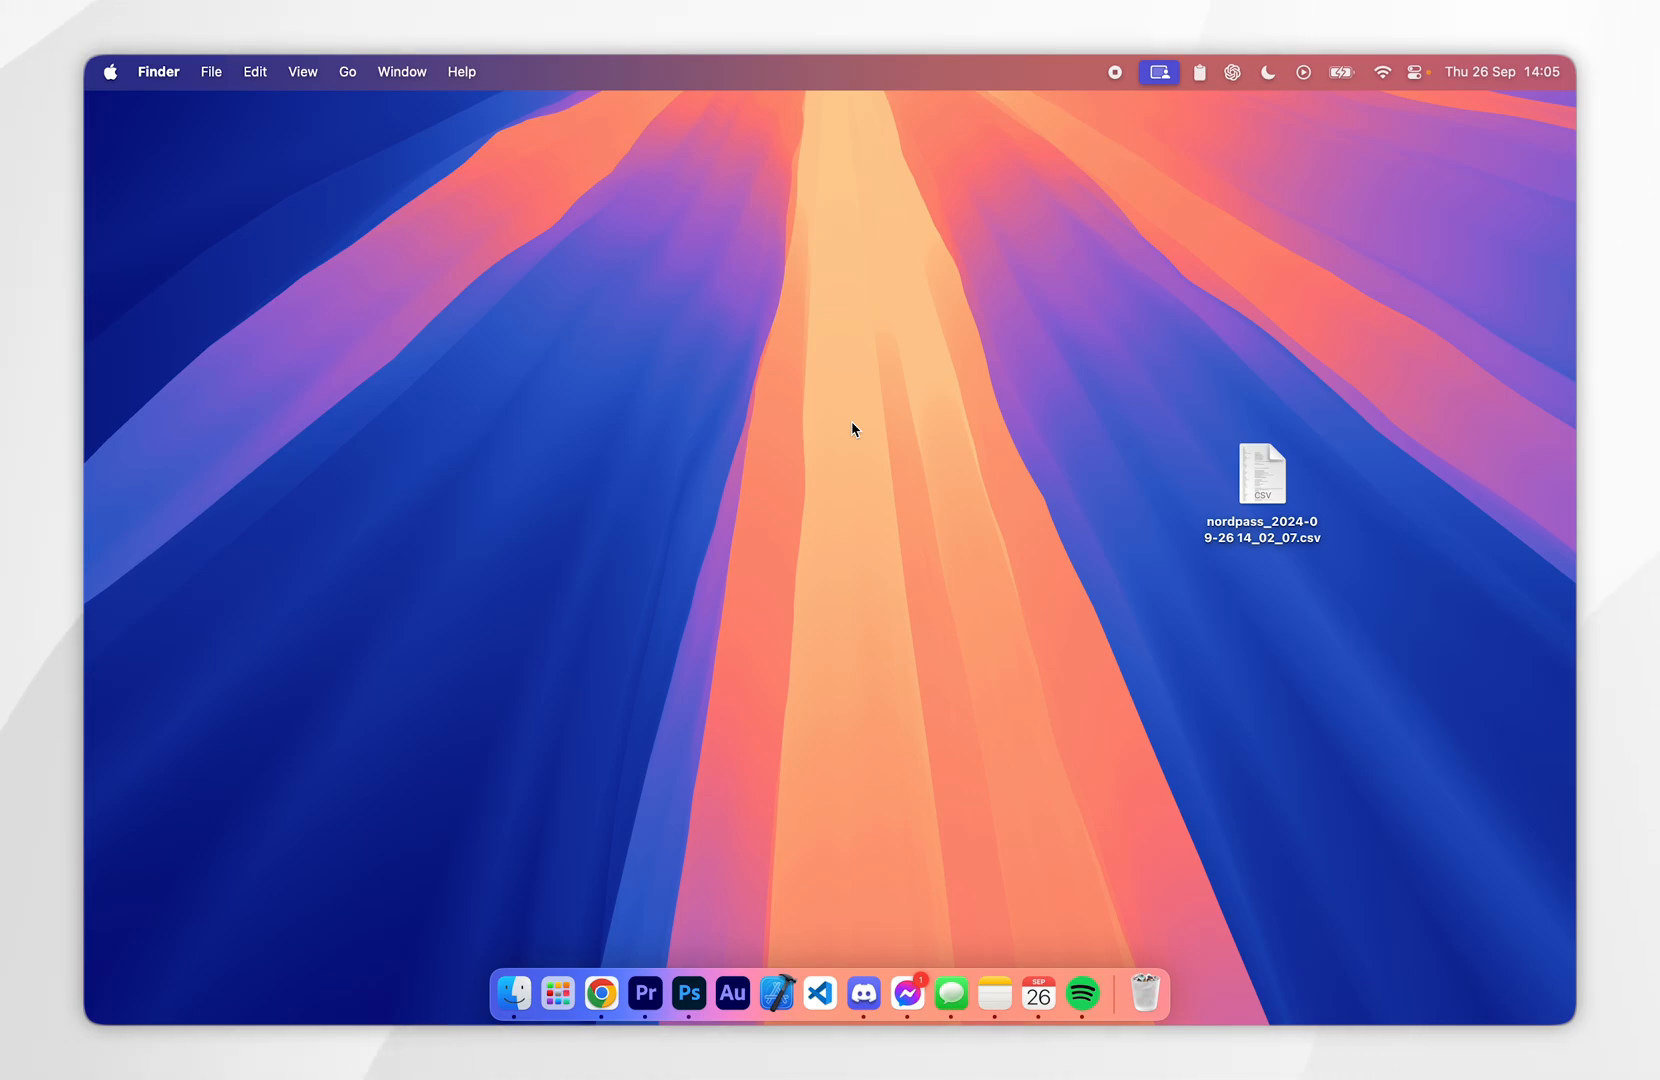
- Launch Passwords and start Import Passwords… from the File menu to show the CSV import prompt
left_click(556, 994)
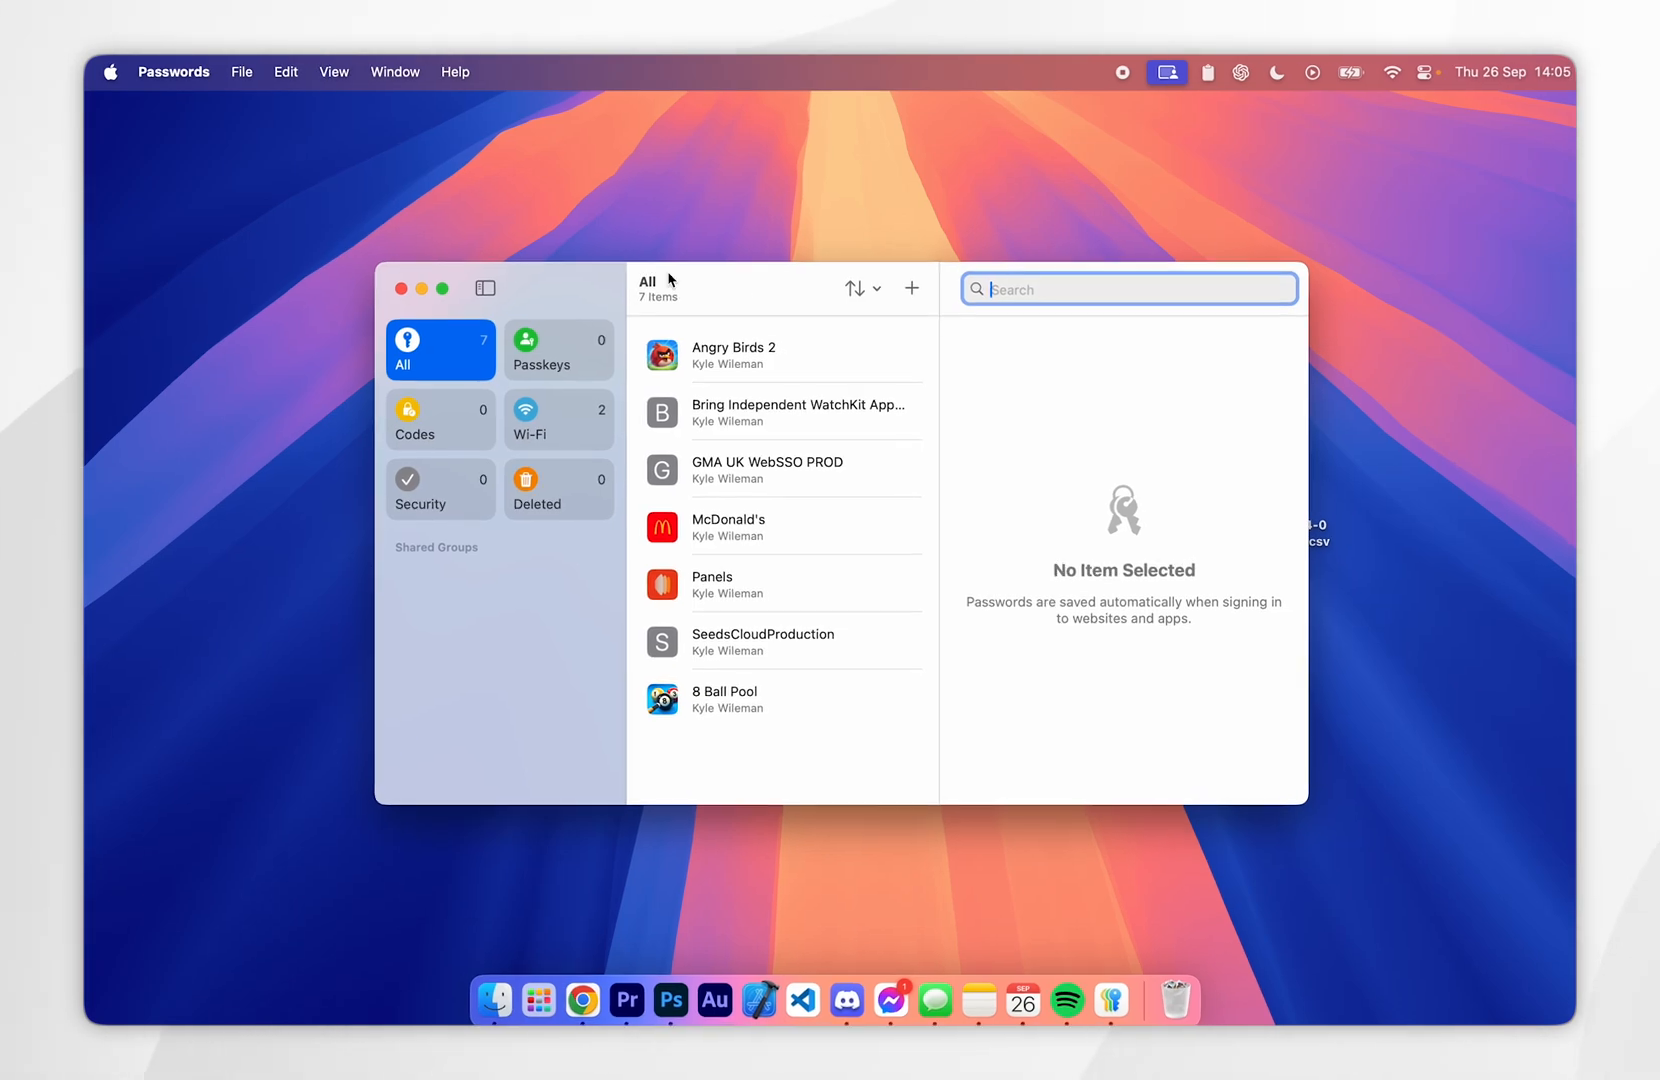
left_click(240, 70)
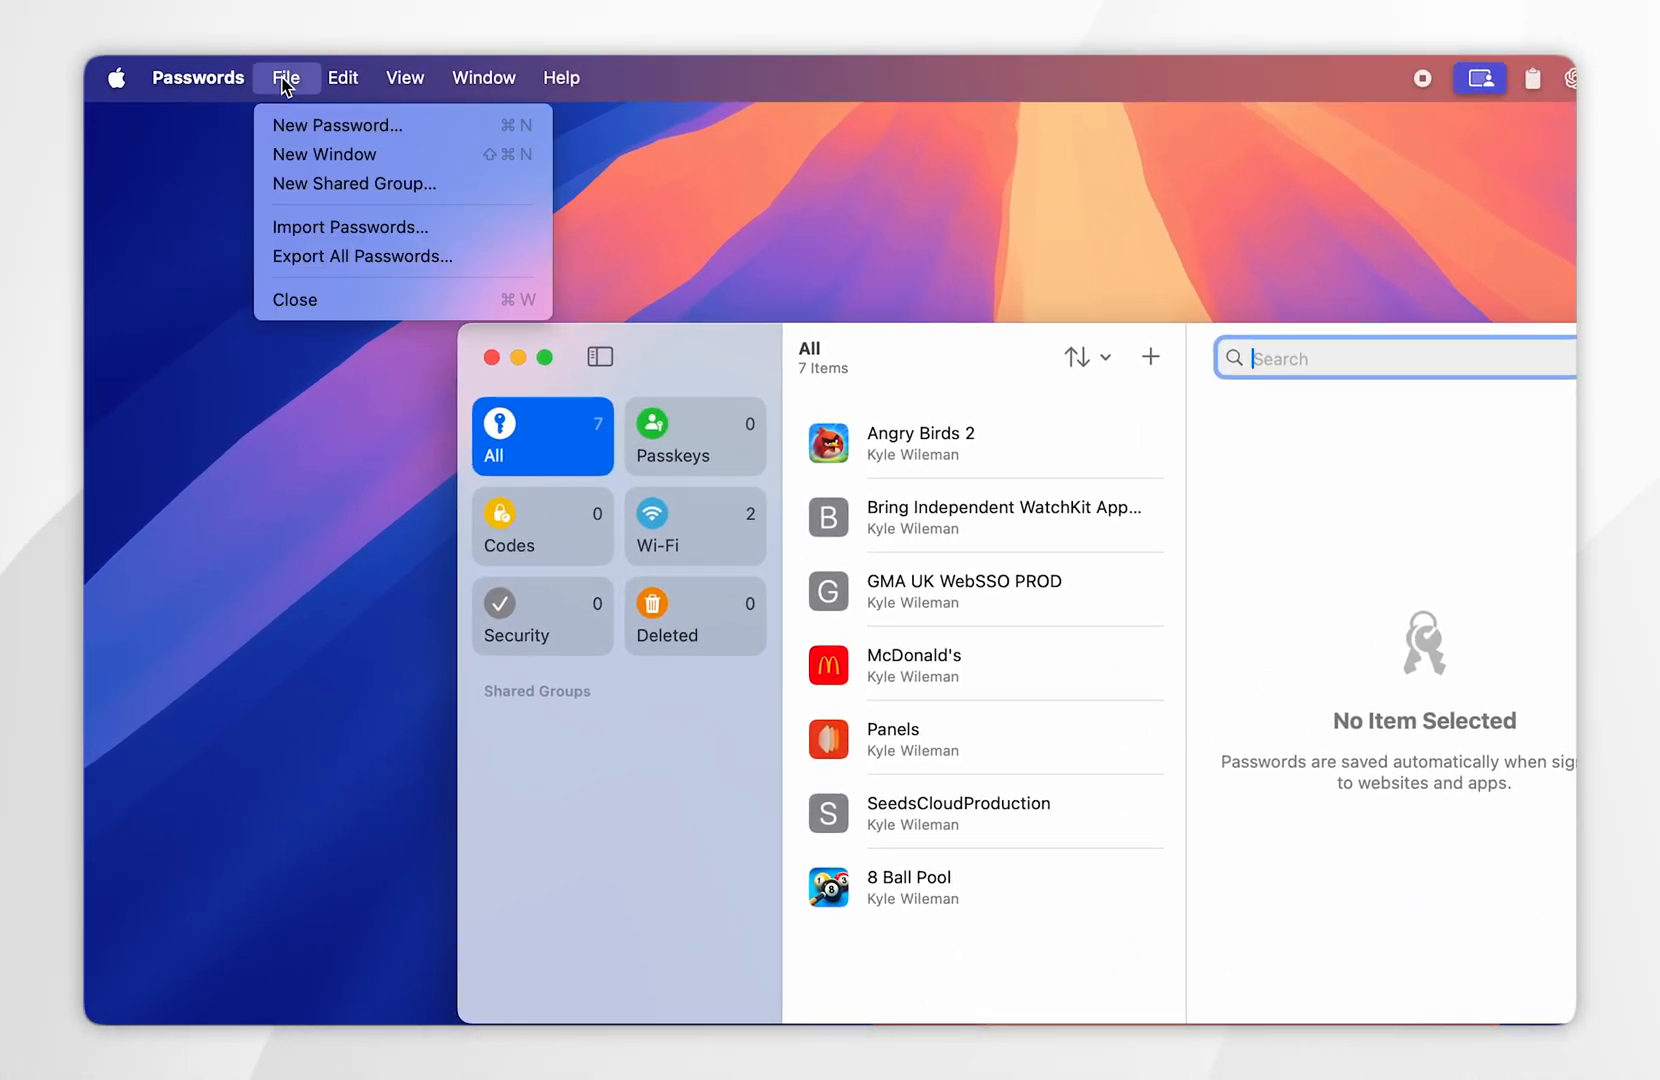
mouse_move(350, 226)
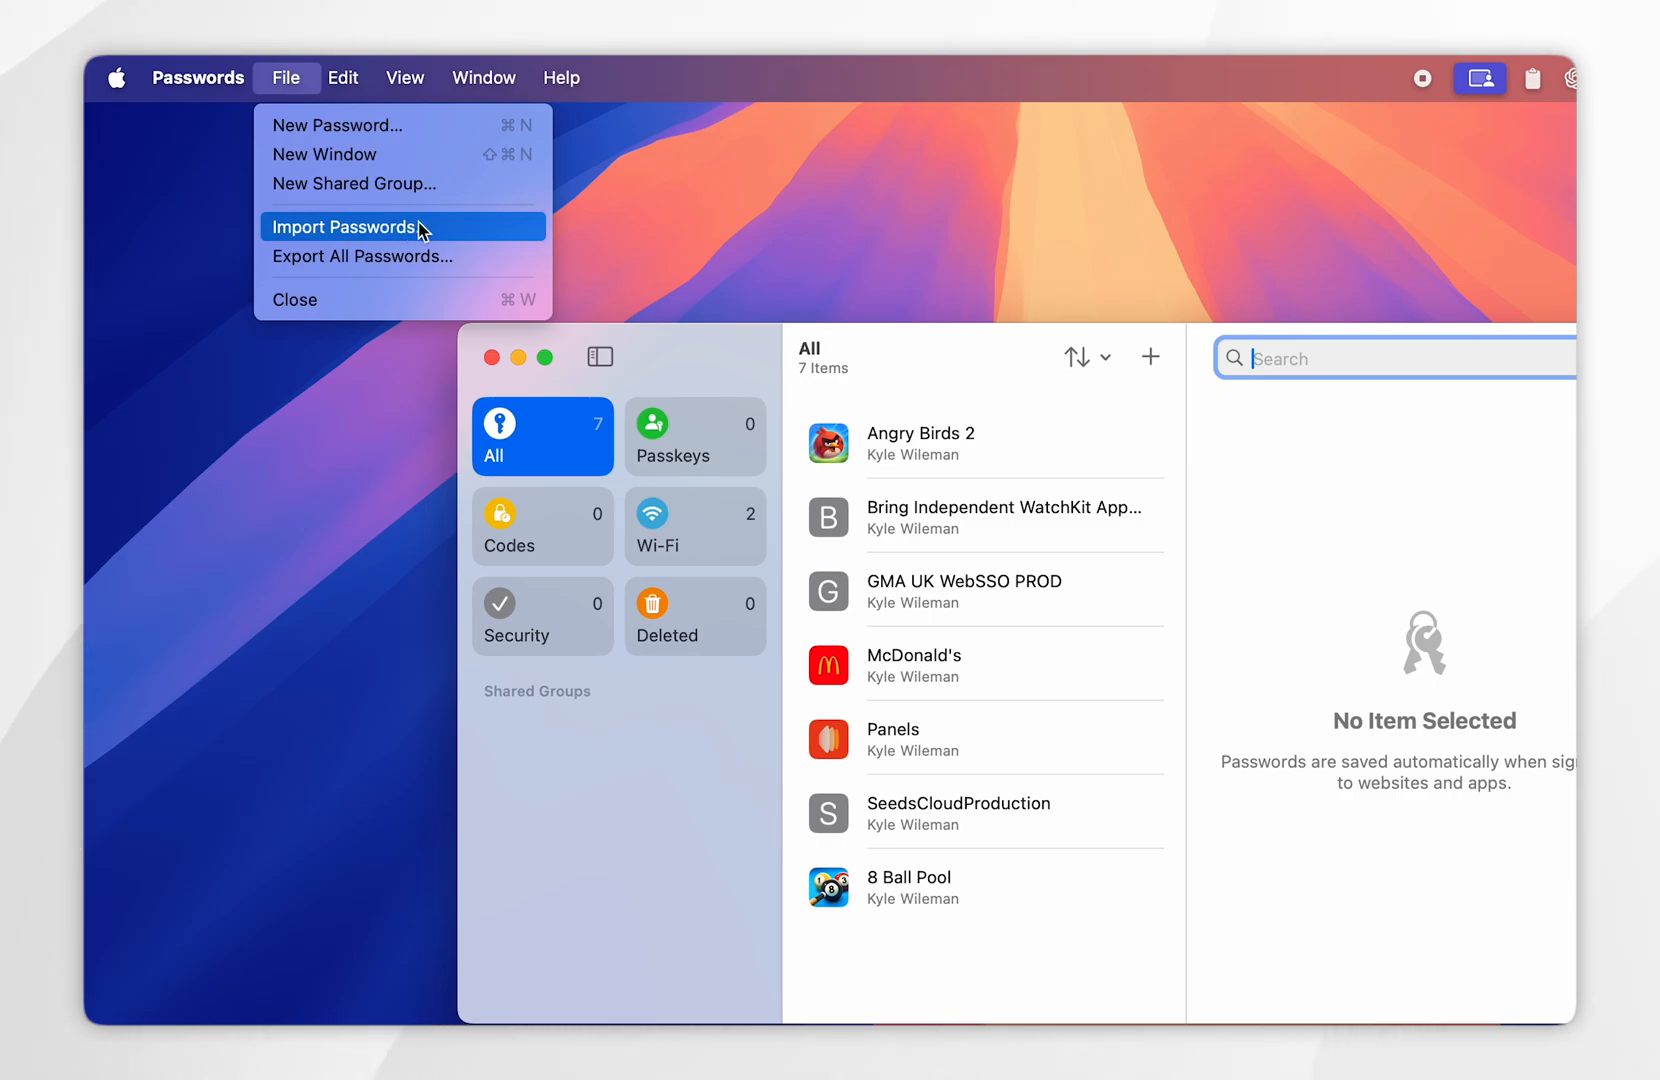
left_click(344, 226)
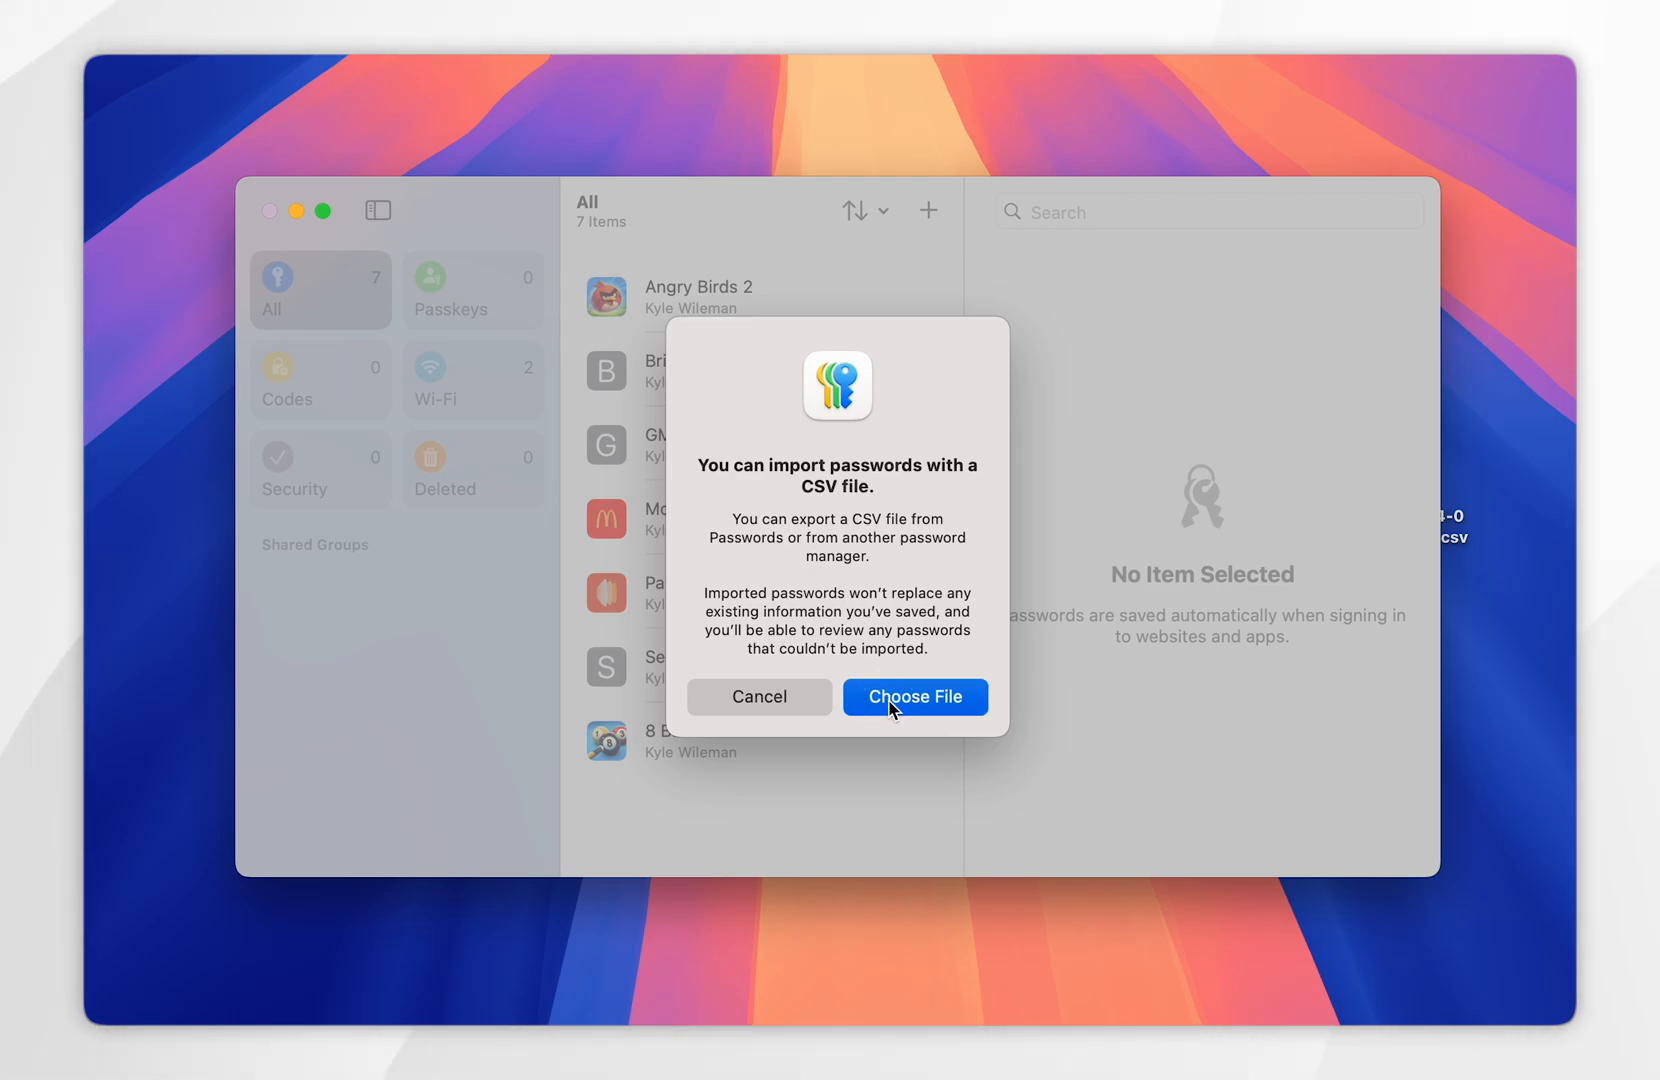
- Import the NordPass CSV with account-password authorization: 742 of 745 passwords imported, three skipped
left_click(914, 696)
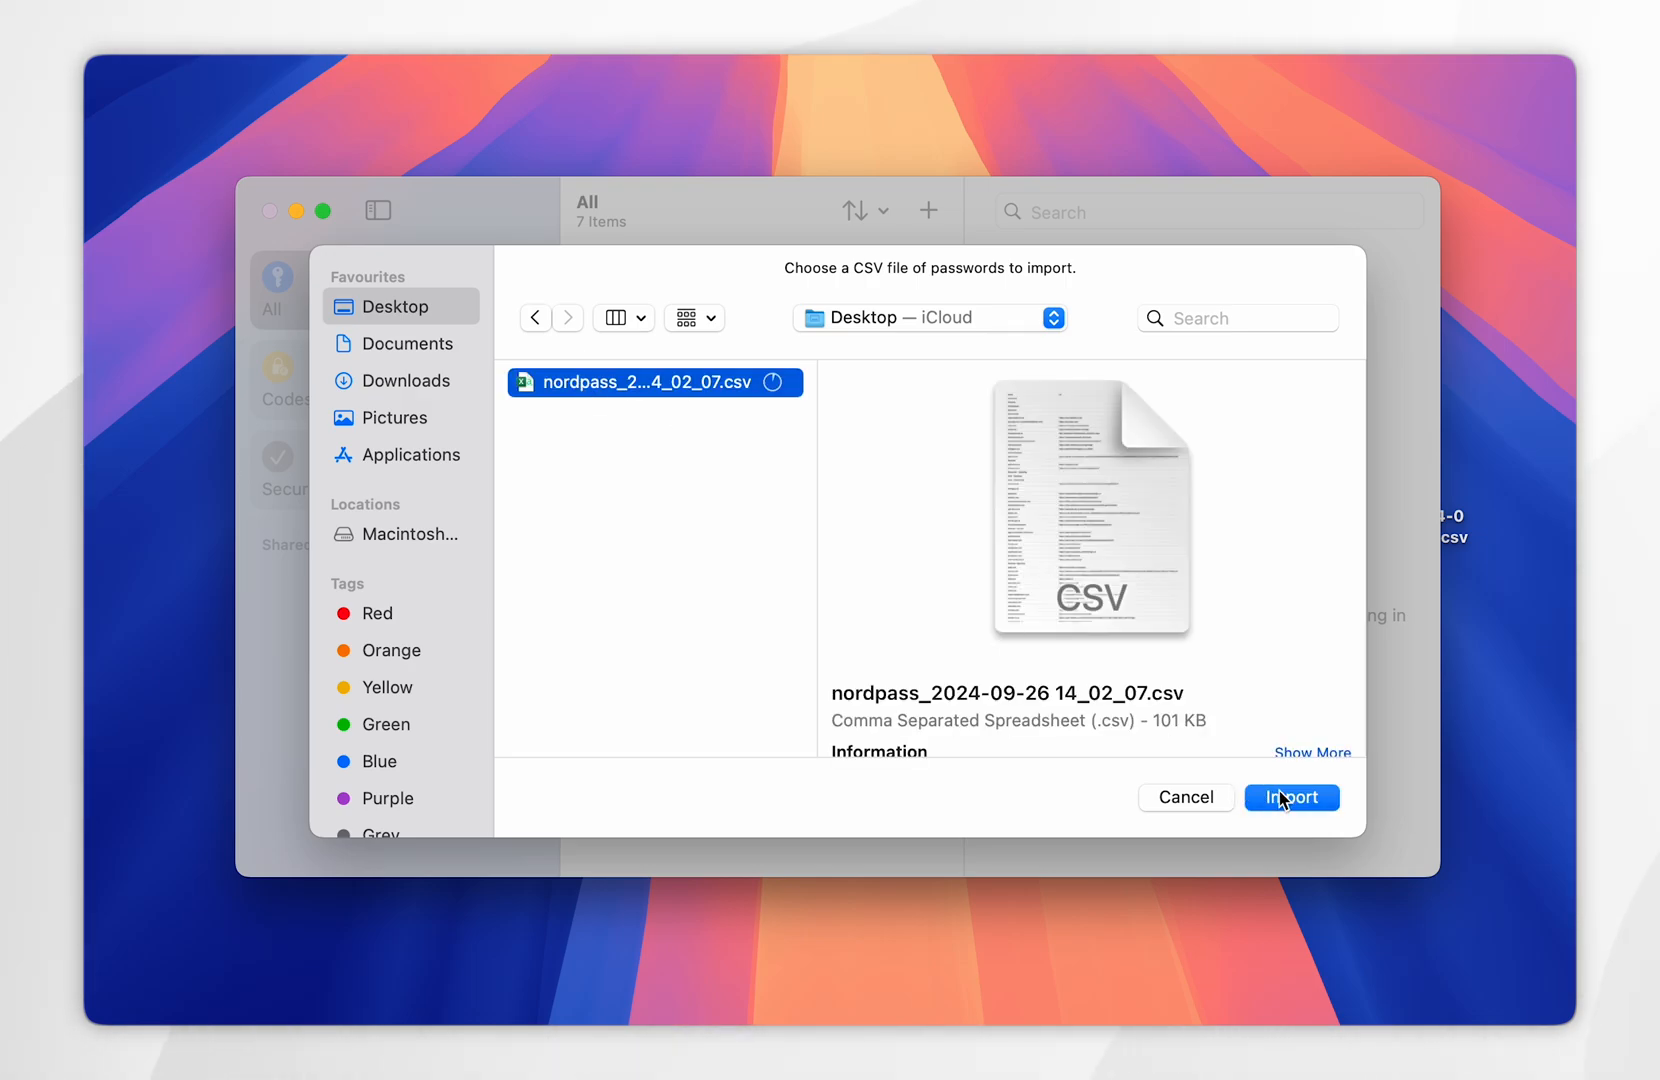
left_click(1290, 796)
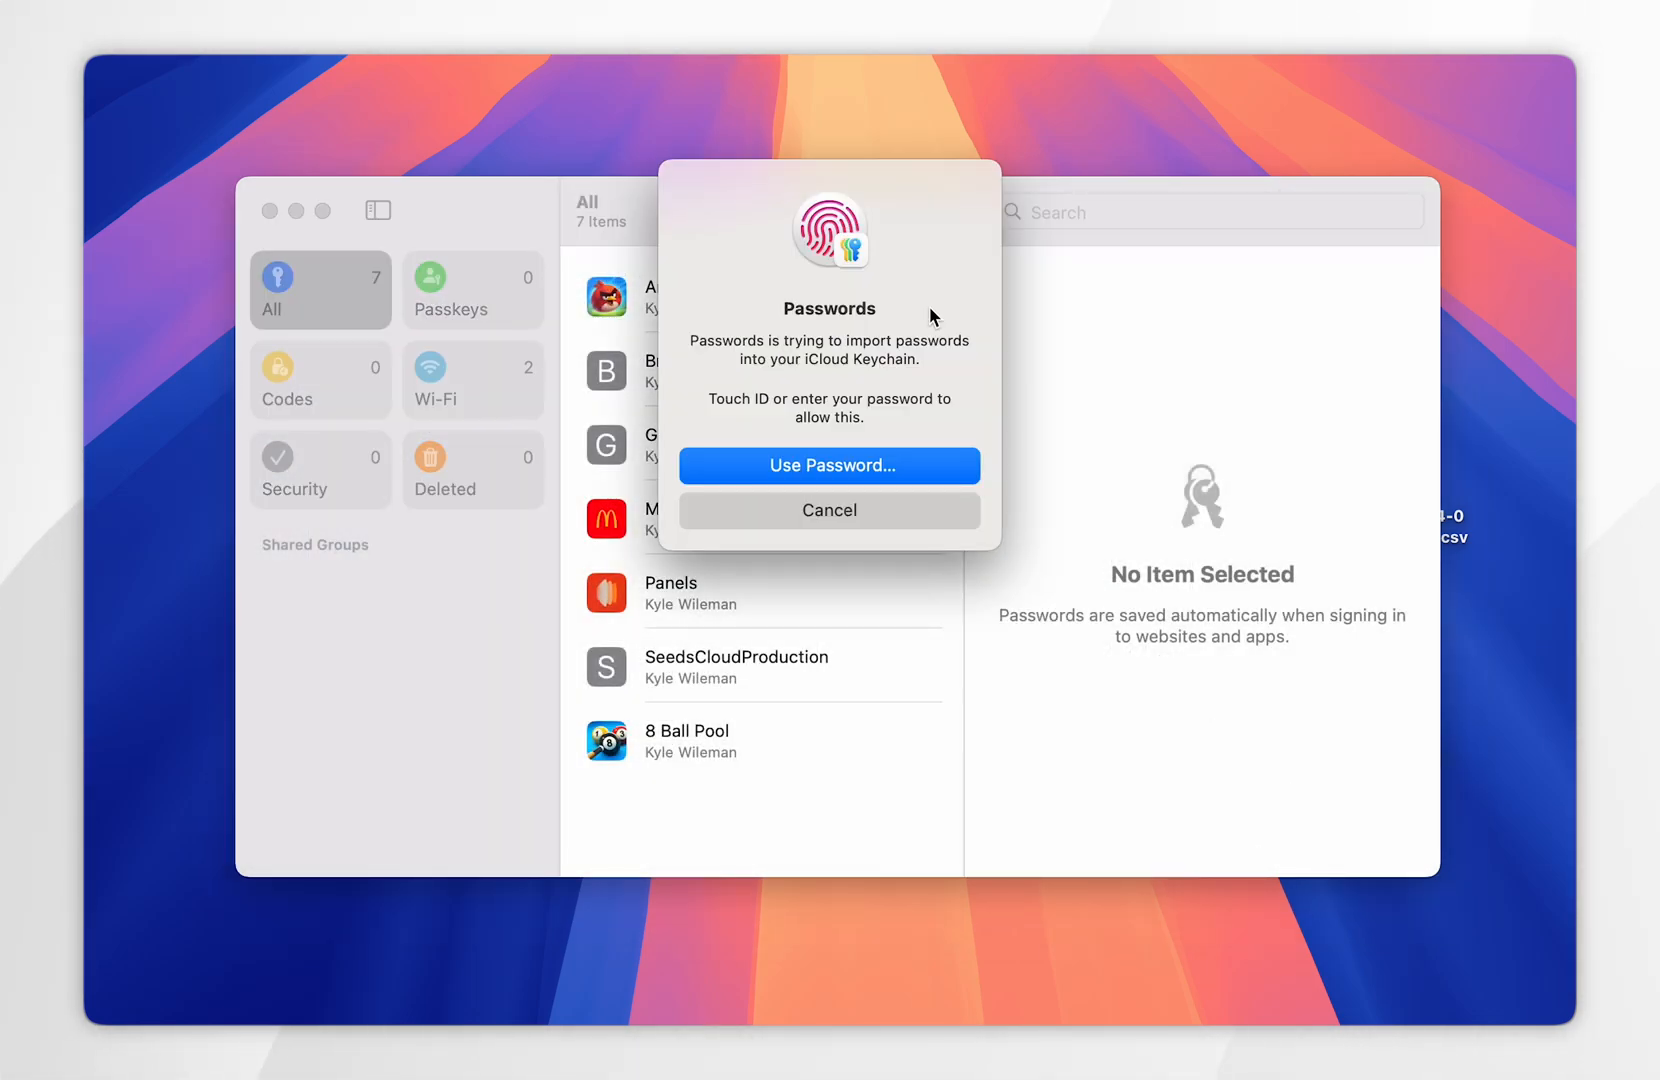
mouse_move(930, 308)
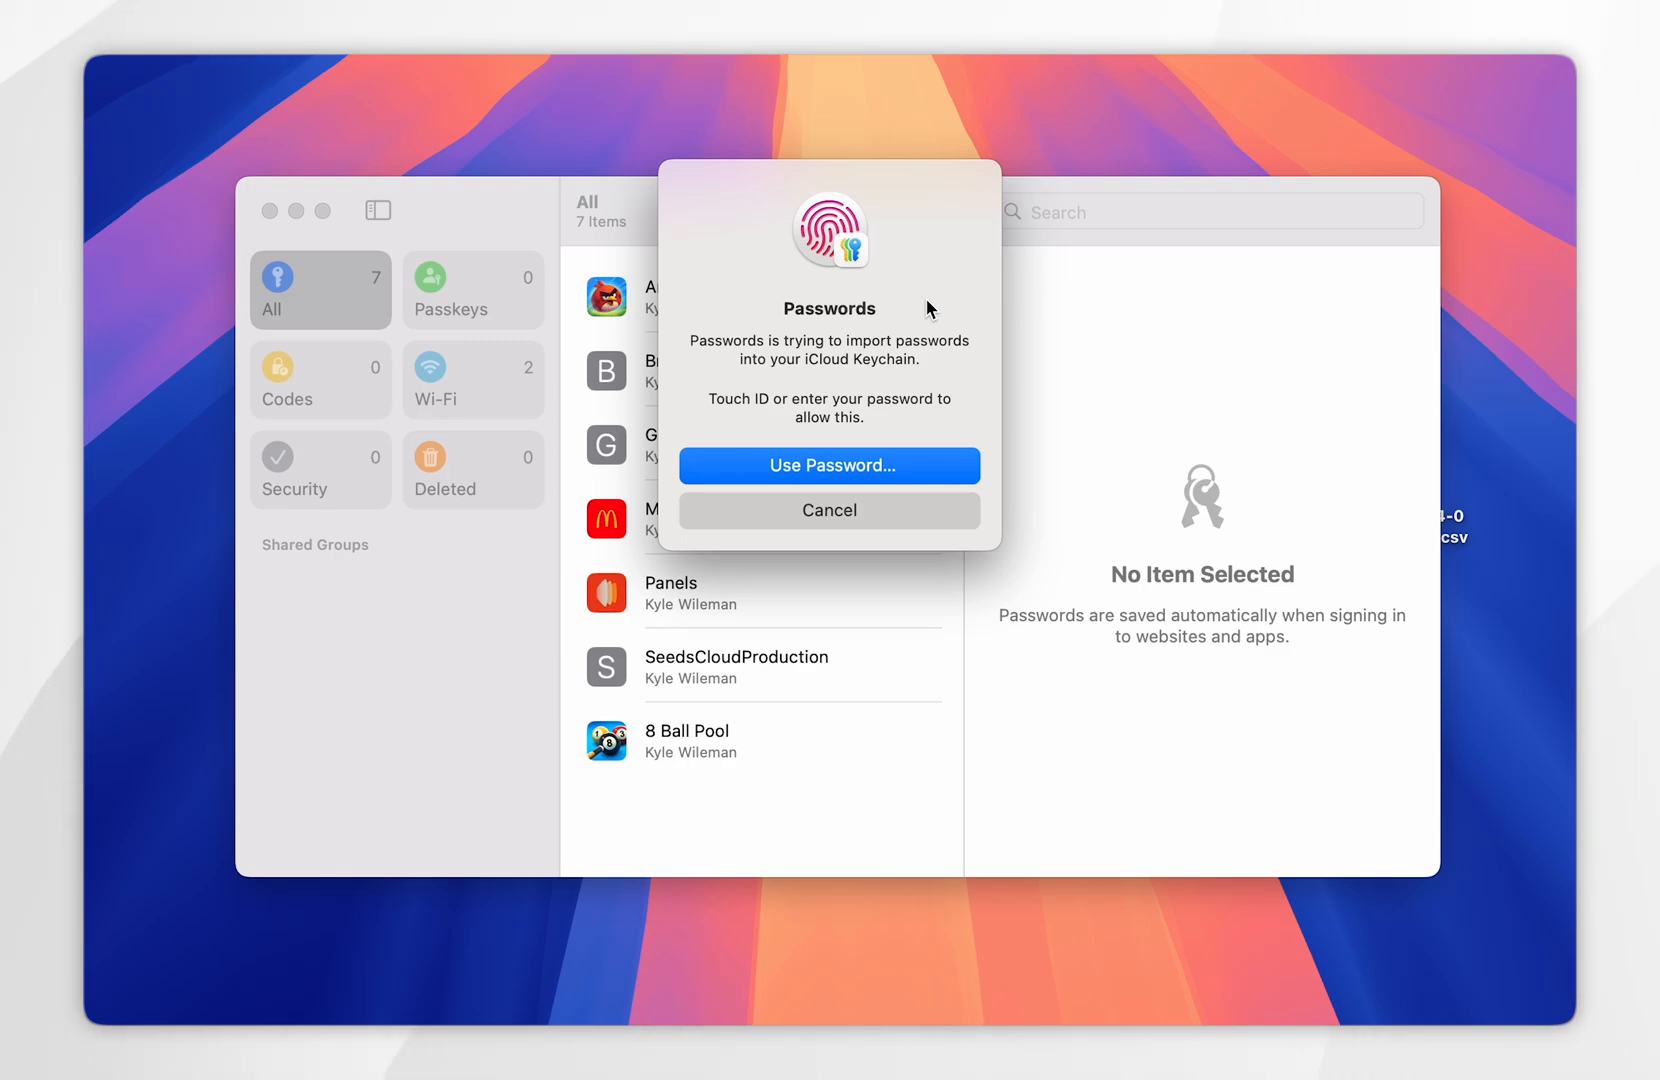
left_click(828, 464)
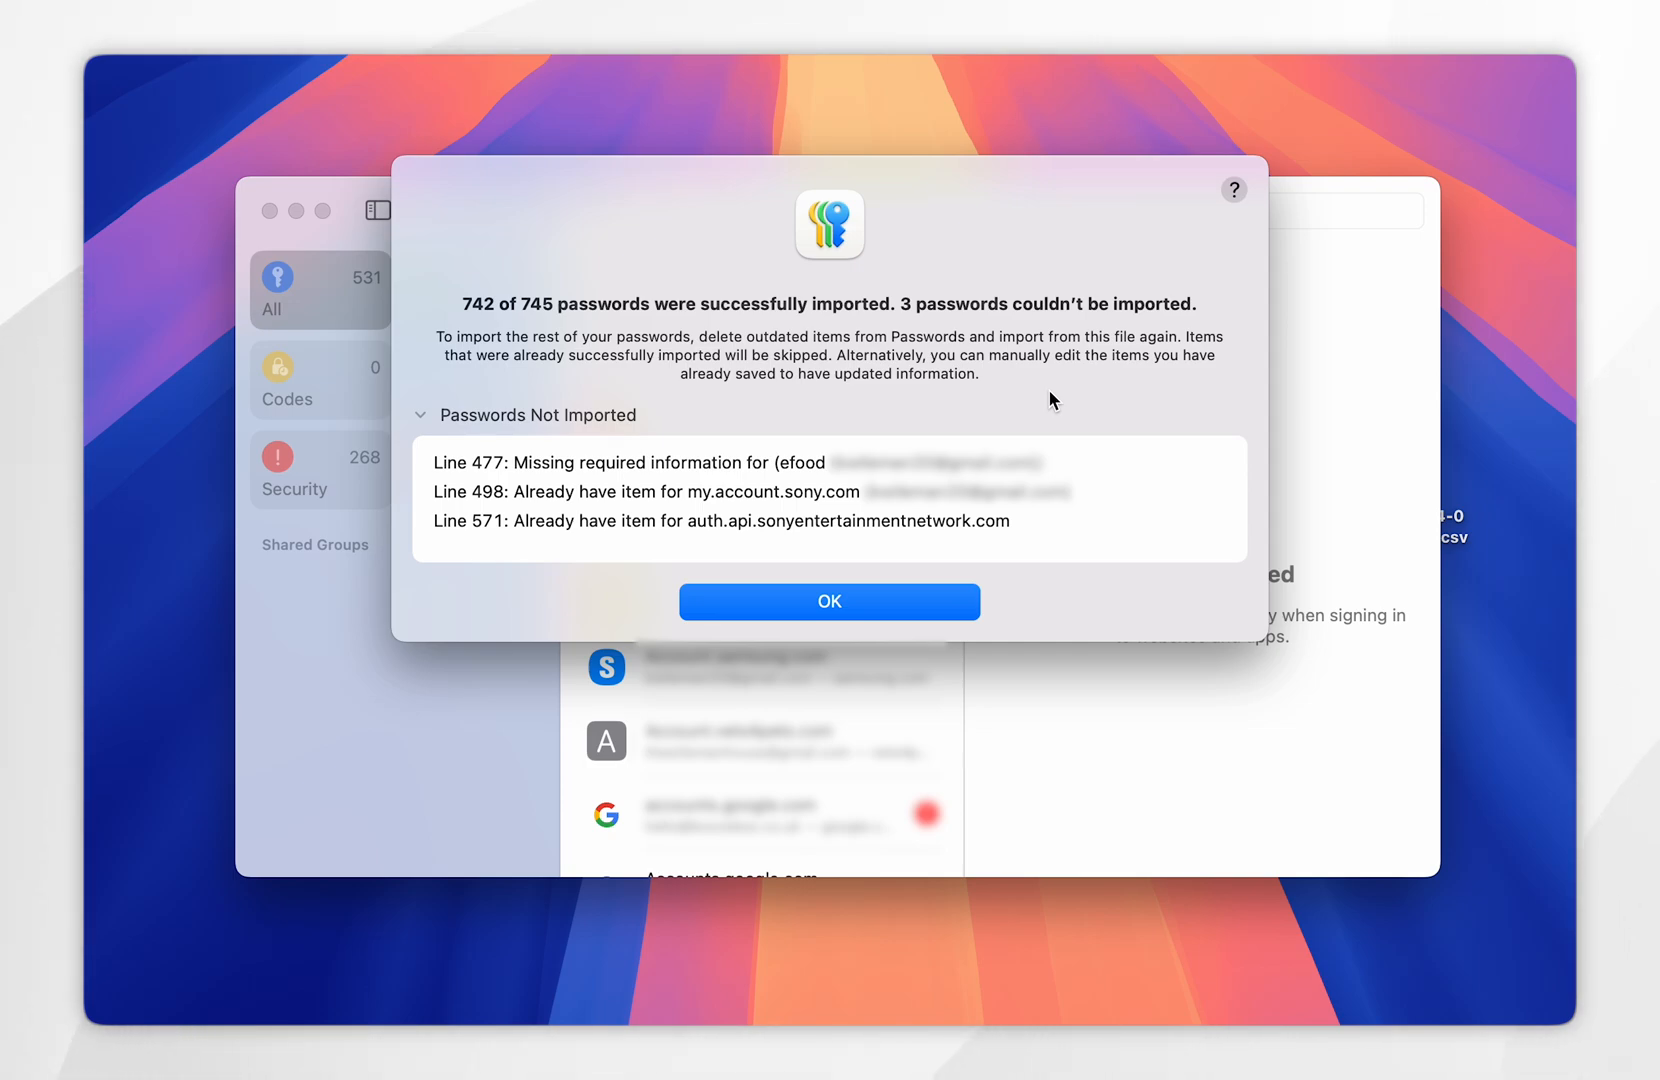
mouse_move(1020, 378)
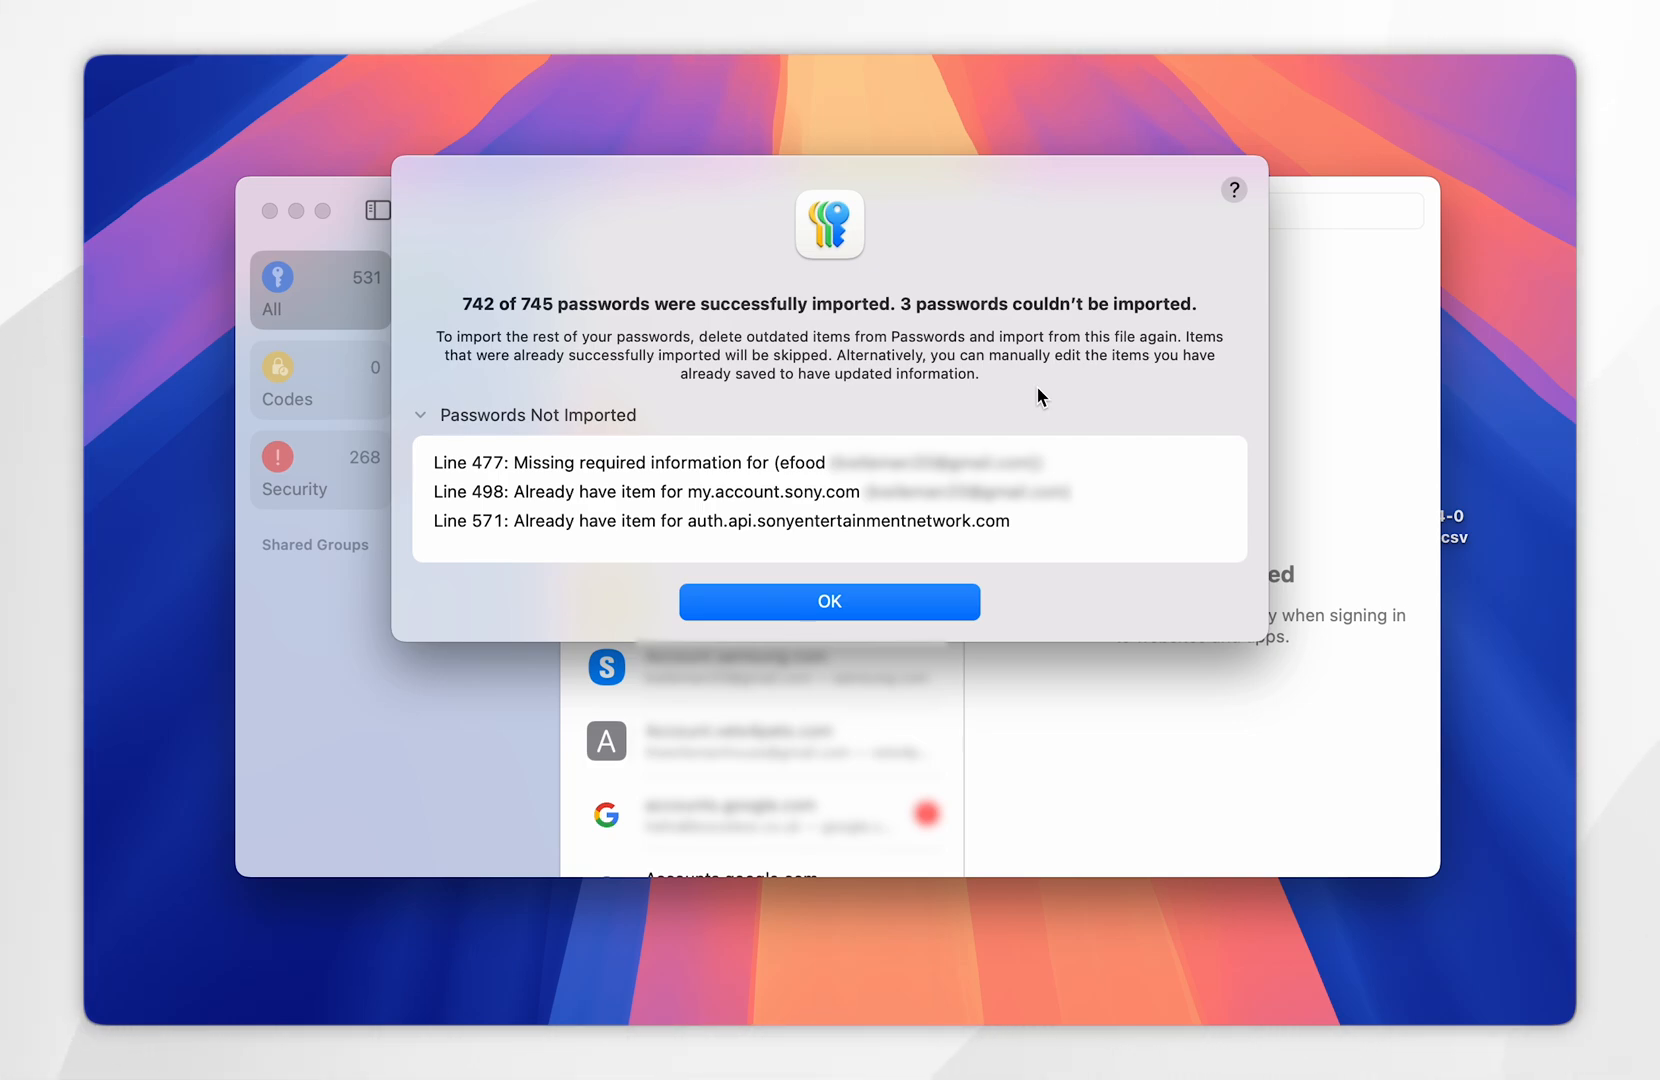
mouse_move(1016, 394)
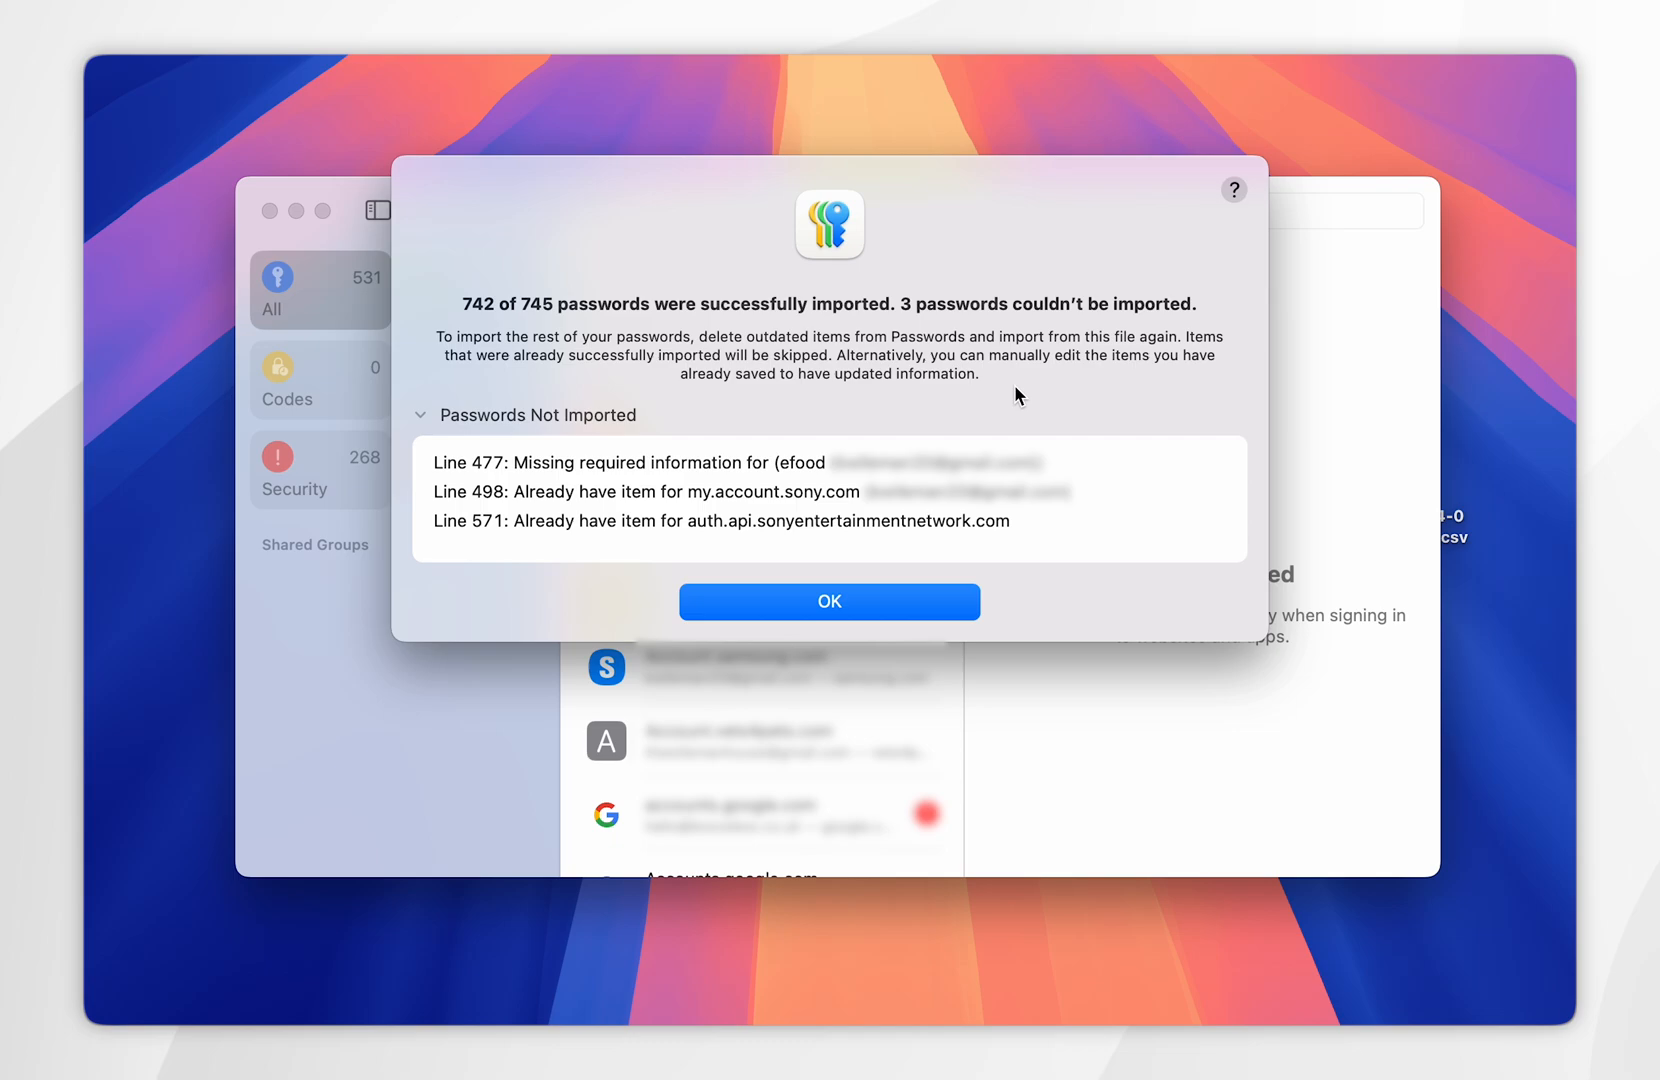
mouse_move(1030, 404)
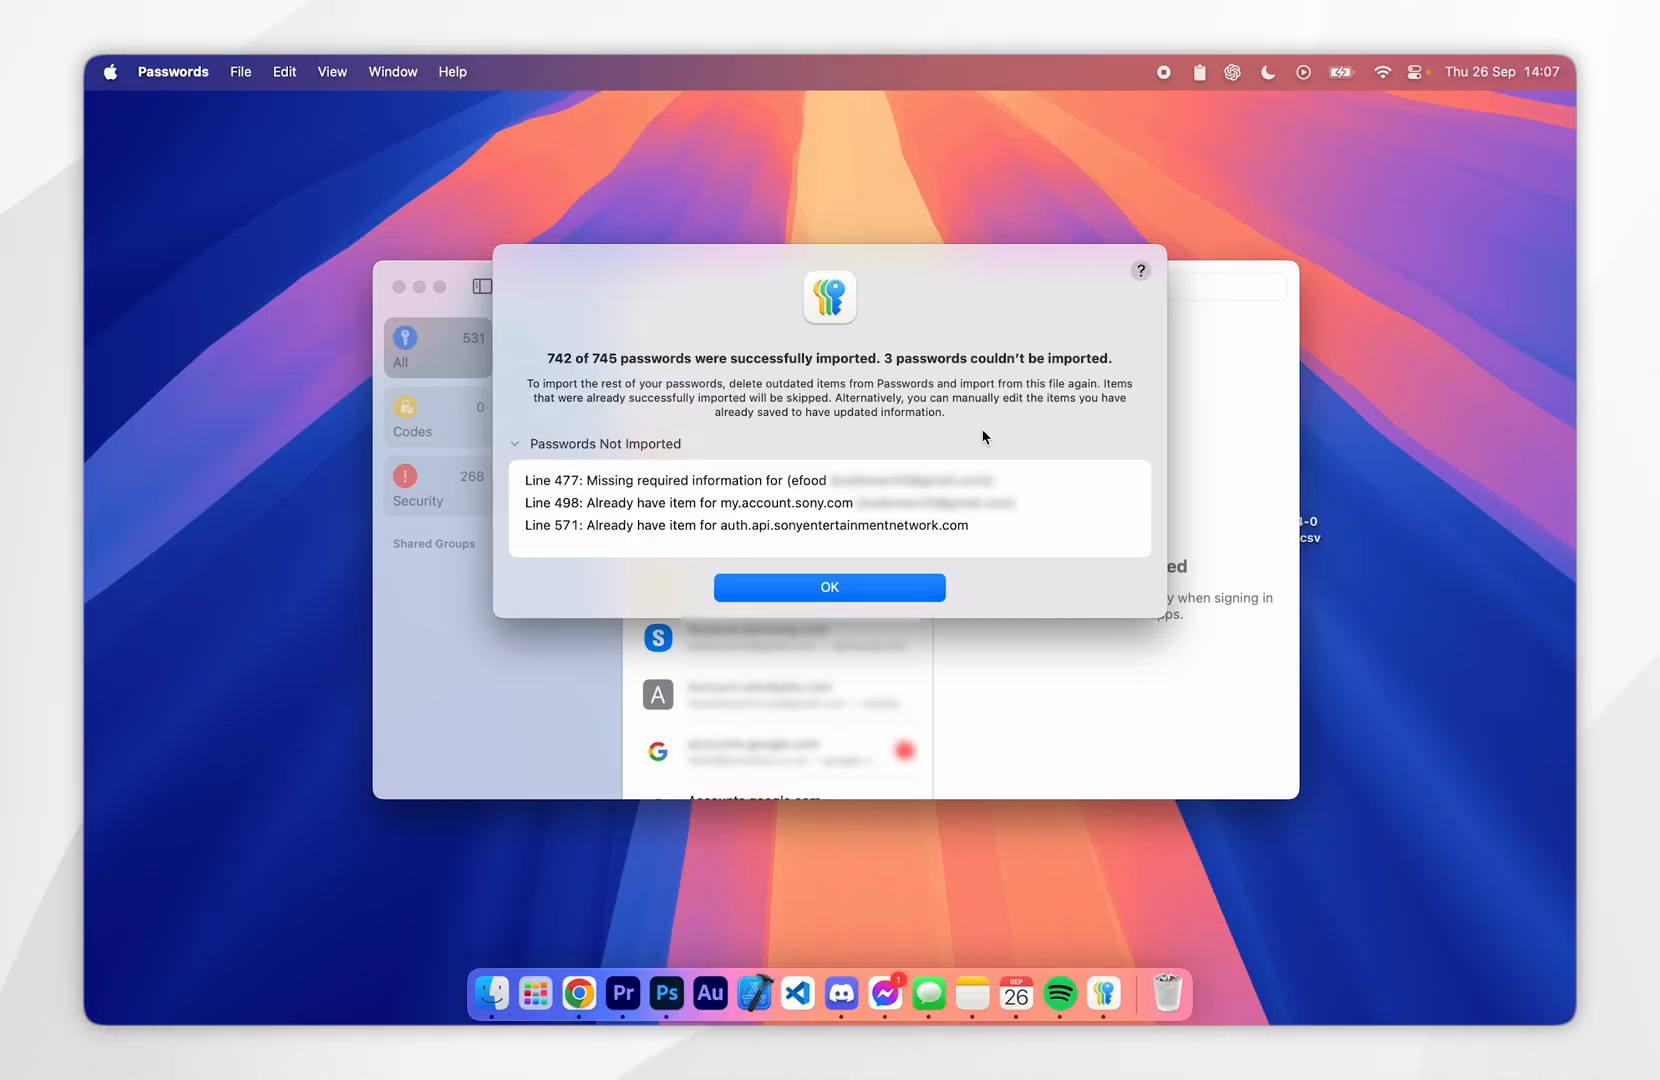
- Dismiss the import results summary with OK and close the Passwords window
left_click(828, 588)
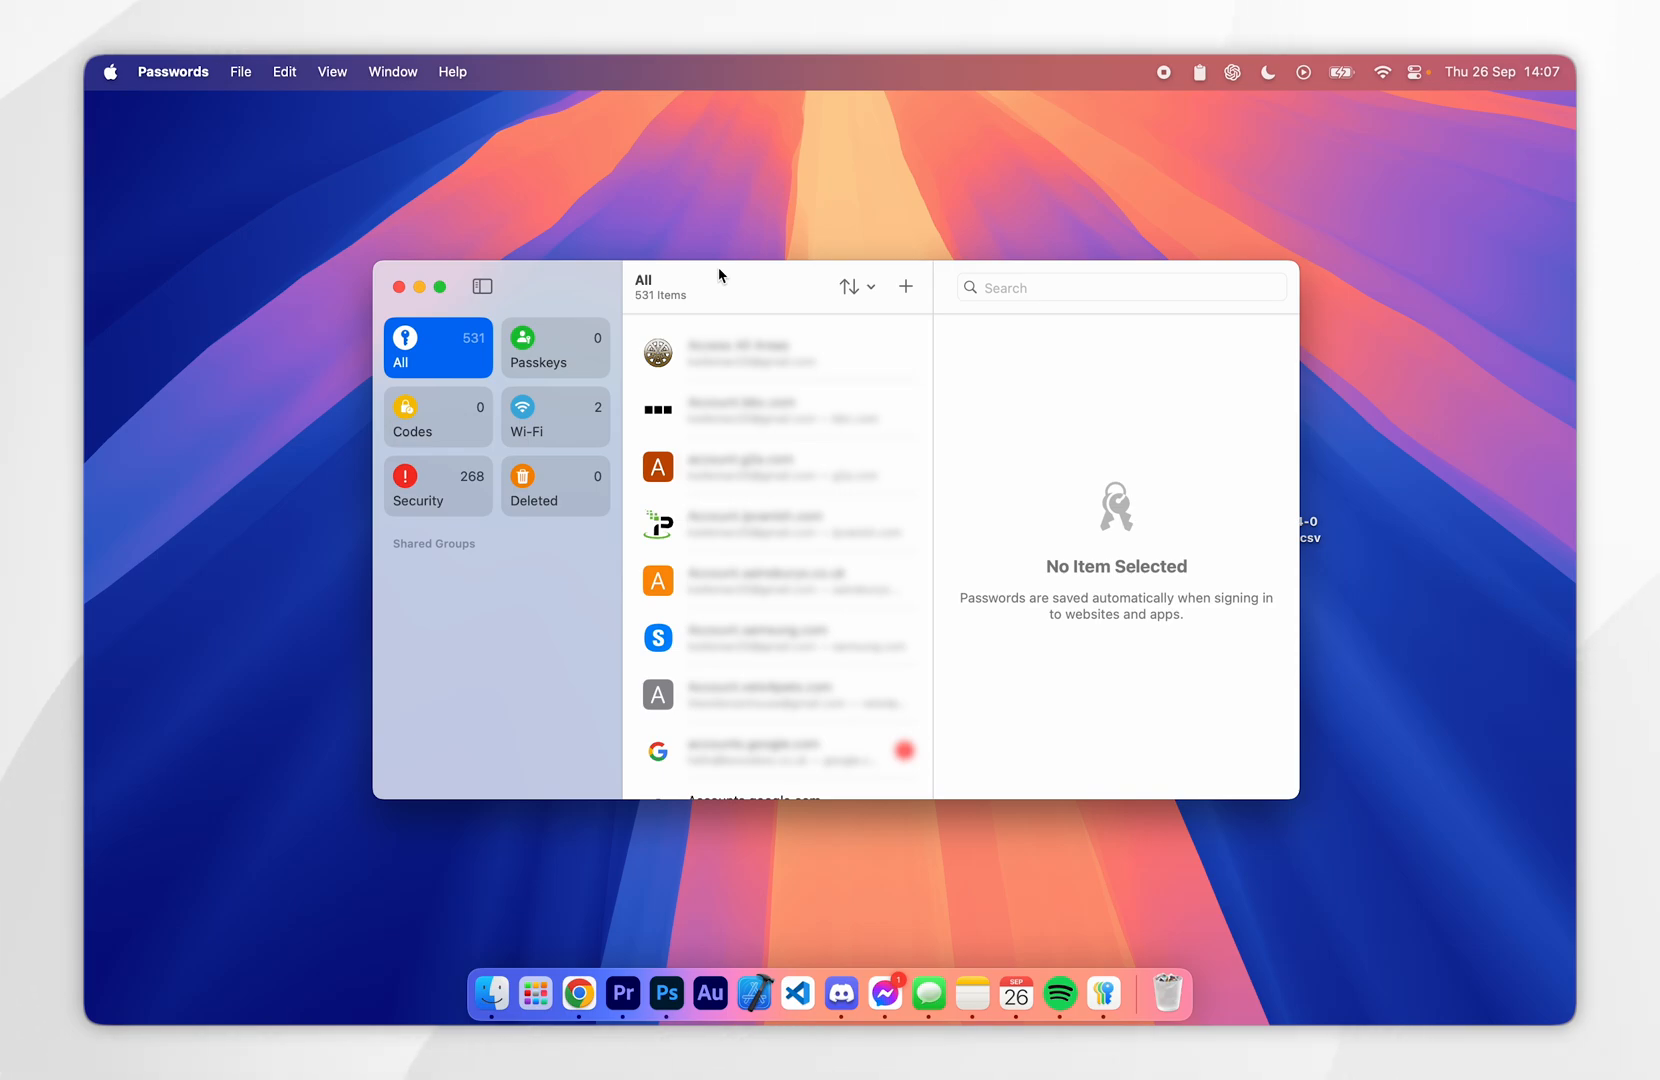
left_click(400, 286)
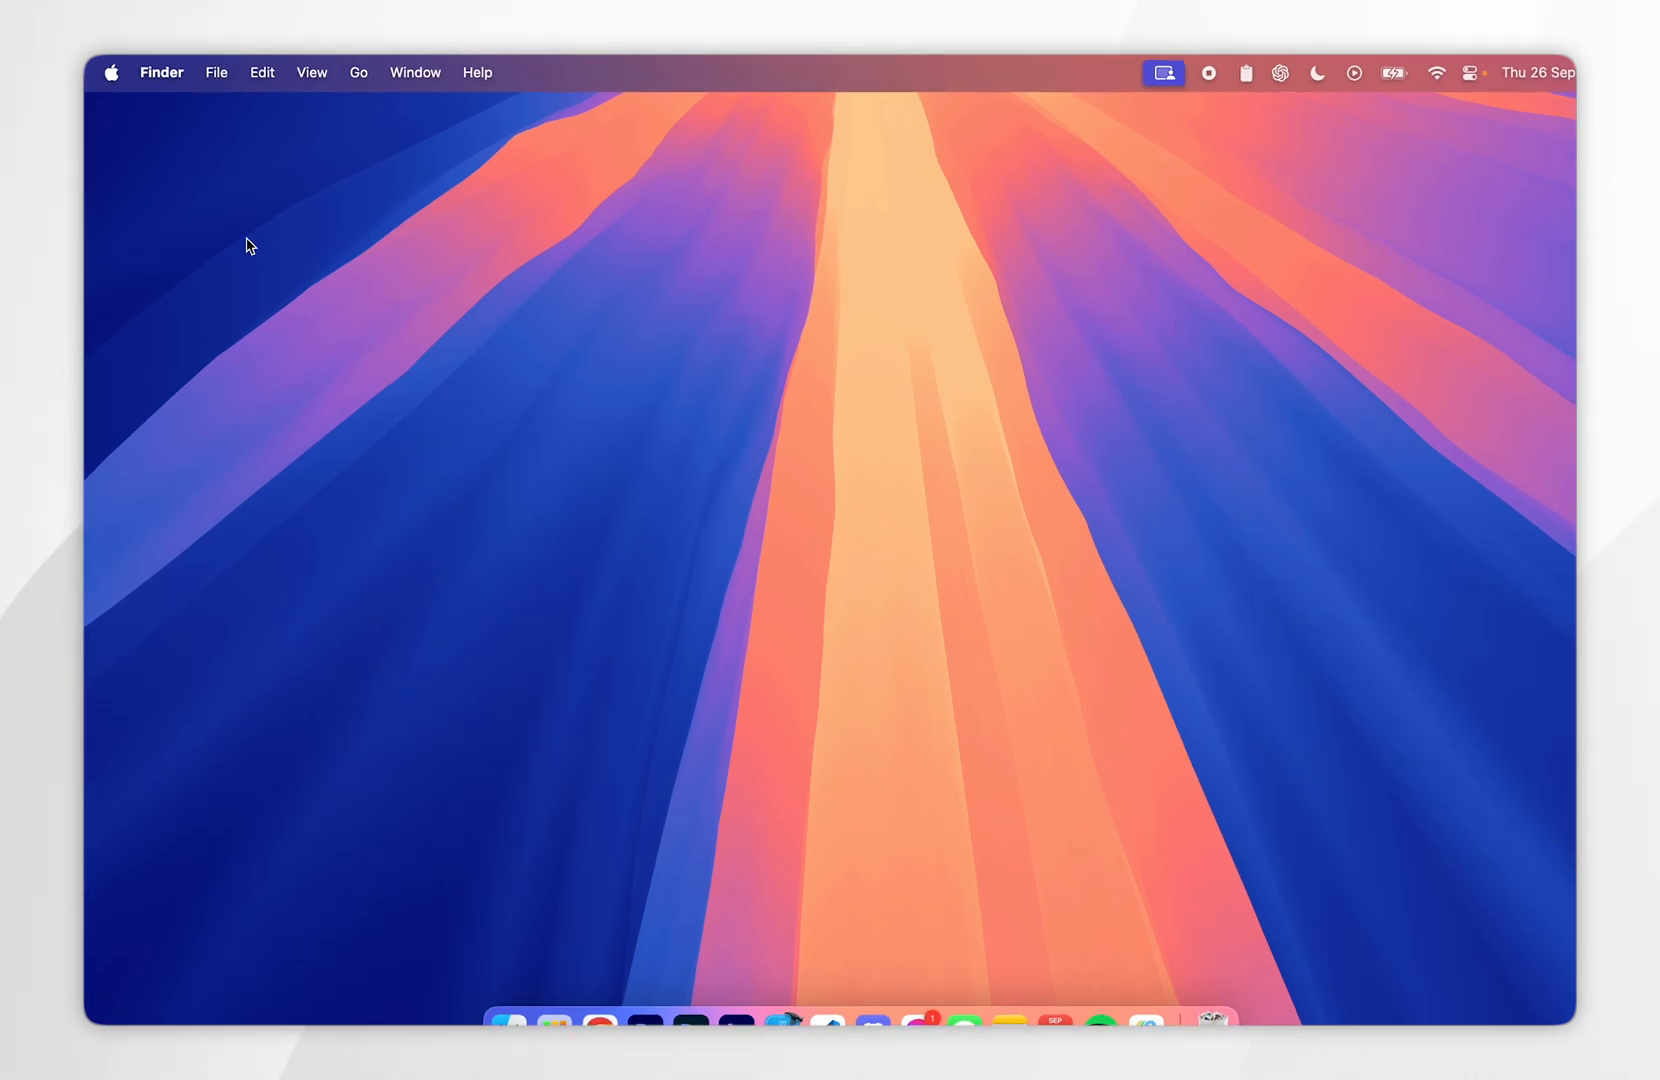
left_click(110, 72)
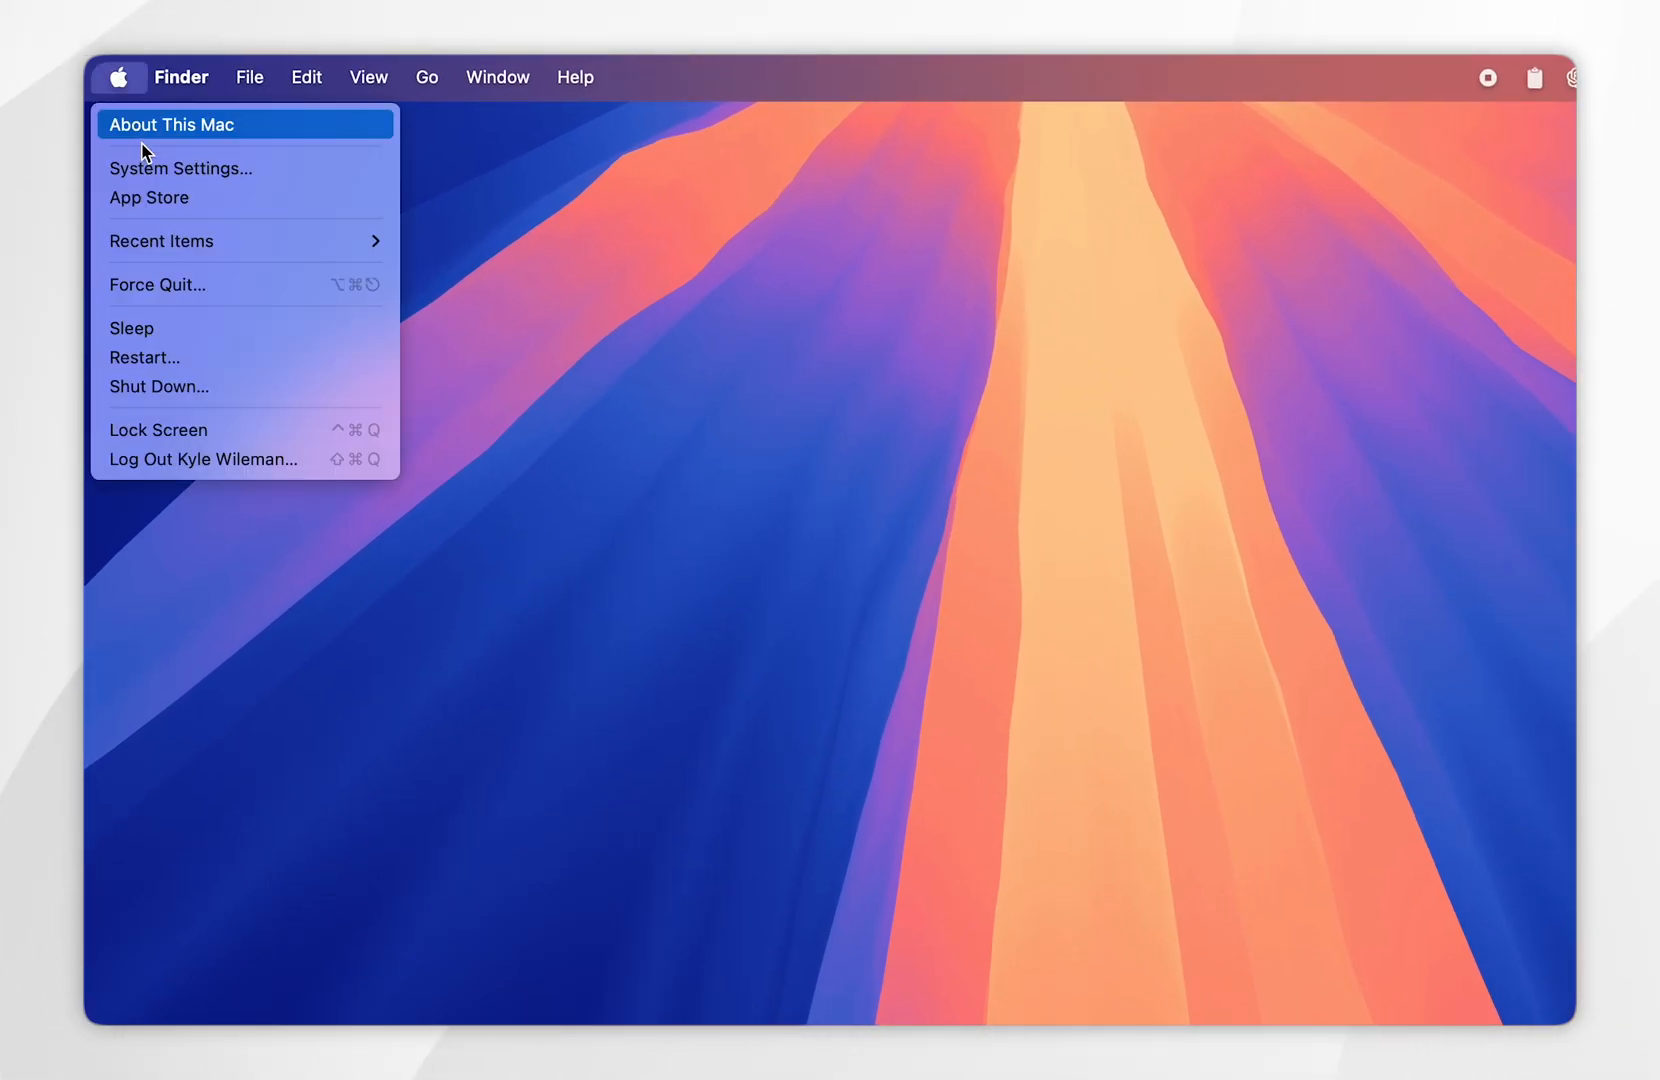
- Enable AutoFill Passwords and Passkeys under General > AutoFill & Passwords, then close System Settings
left_click(180, 168)
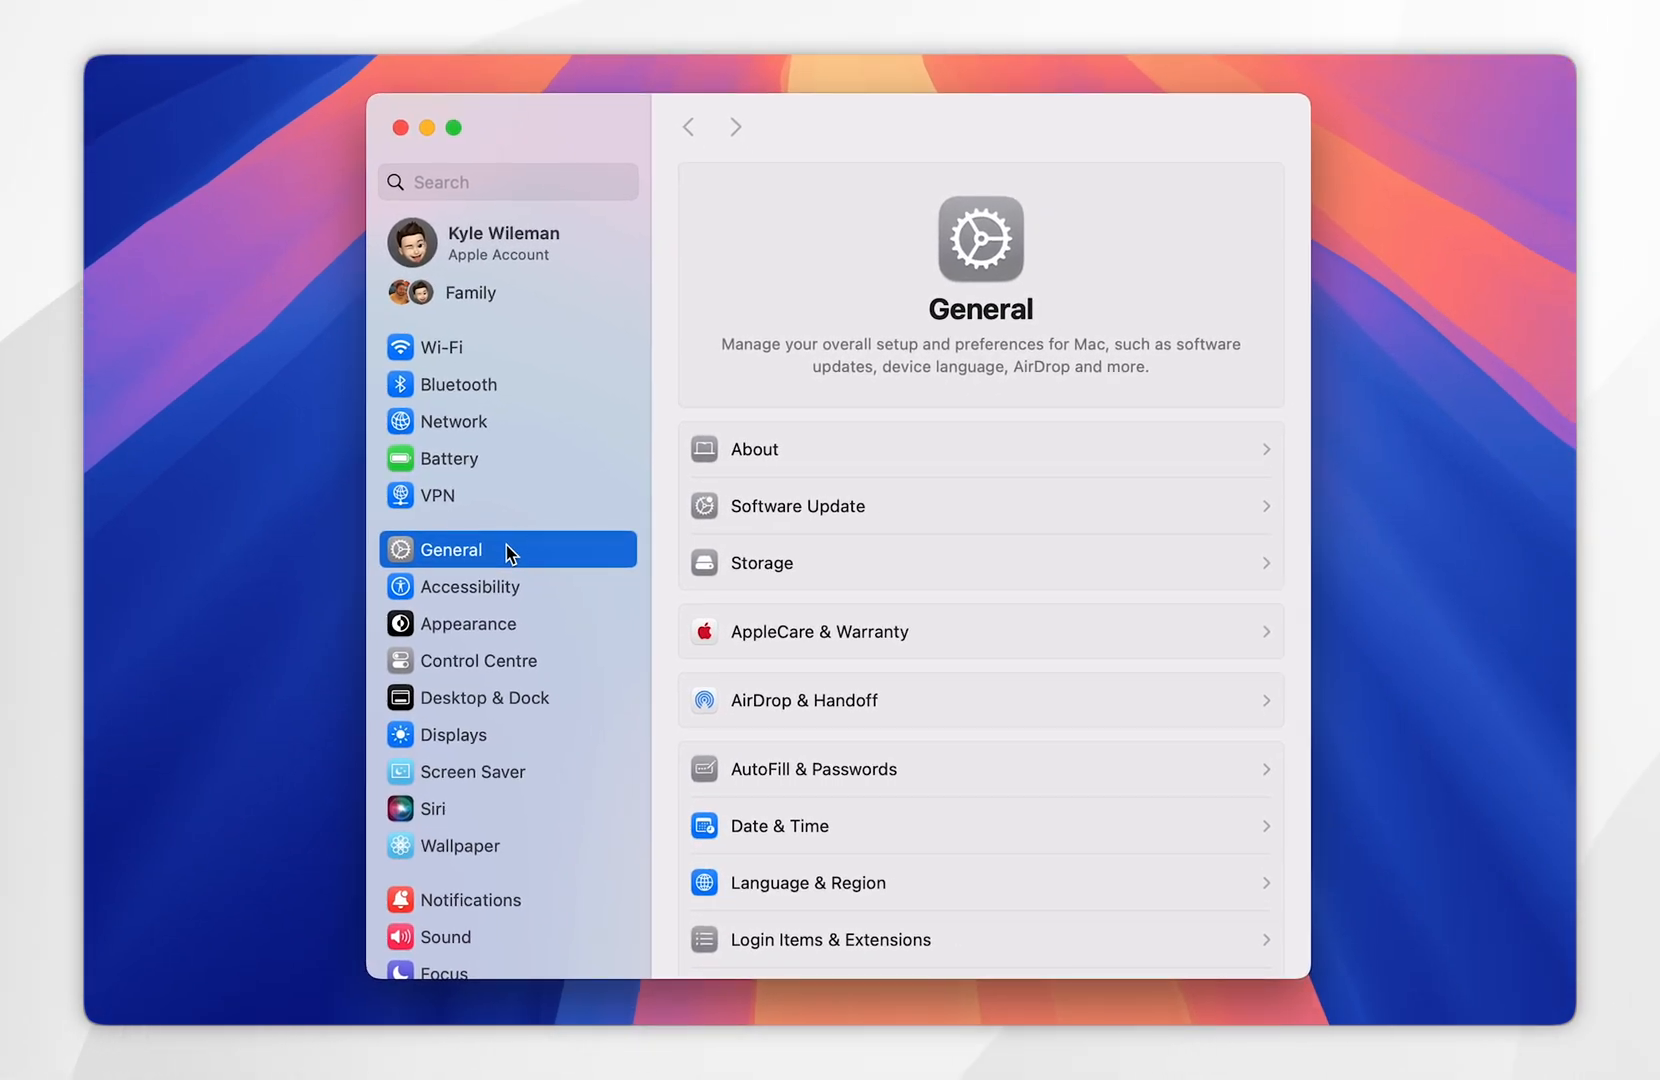
mouse_move(832, 768)
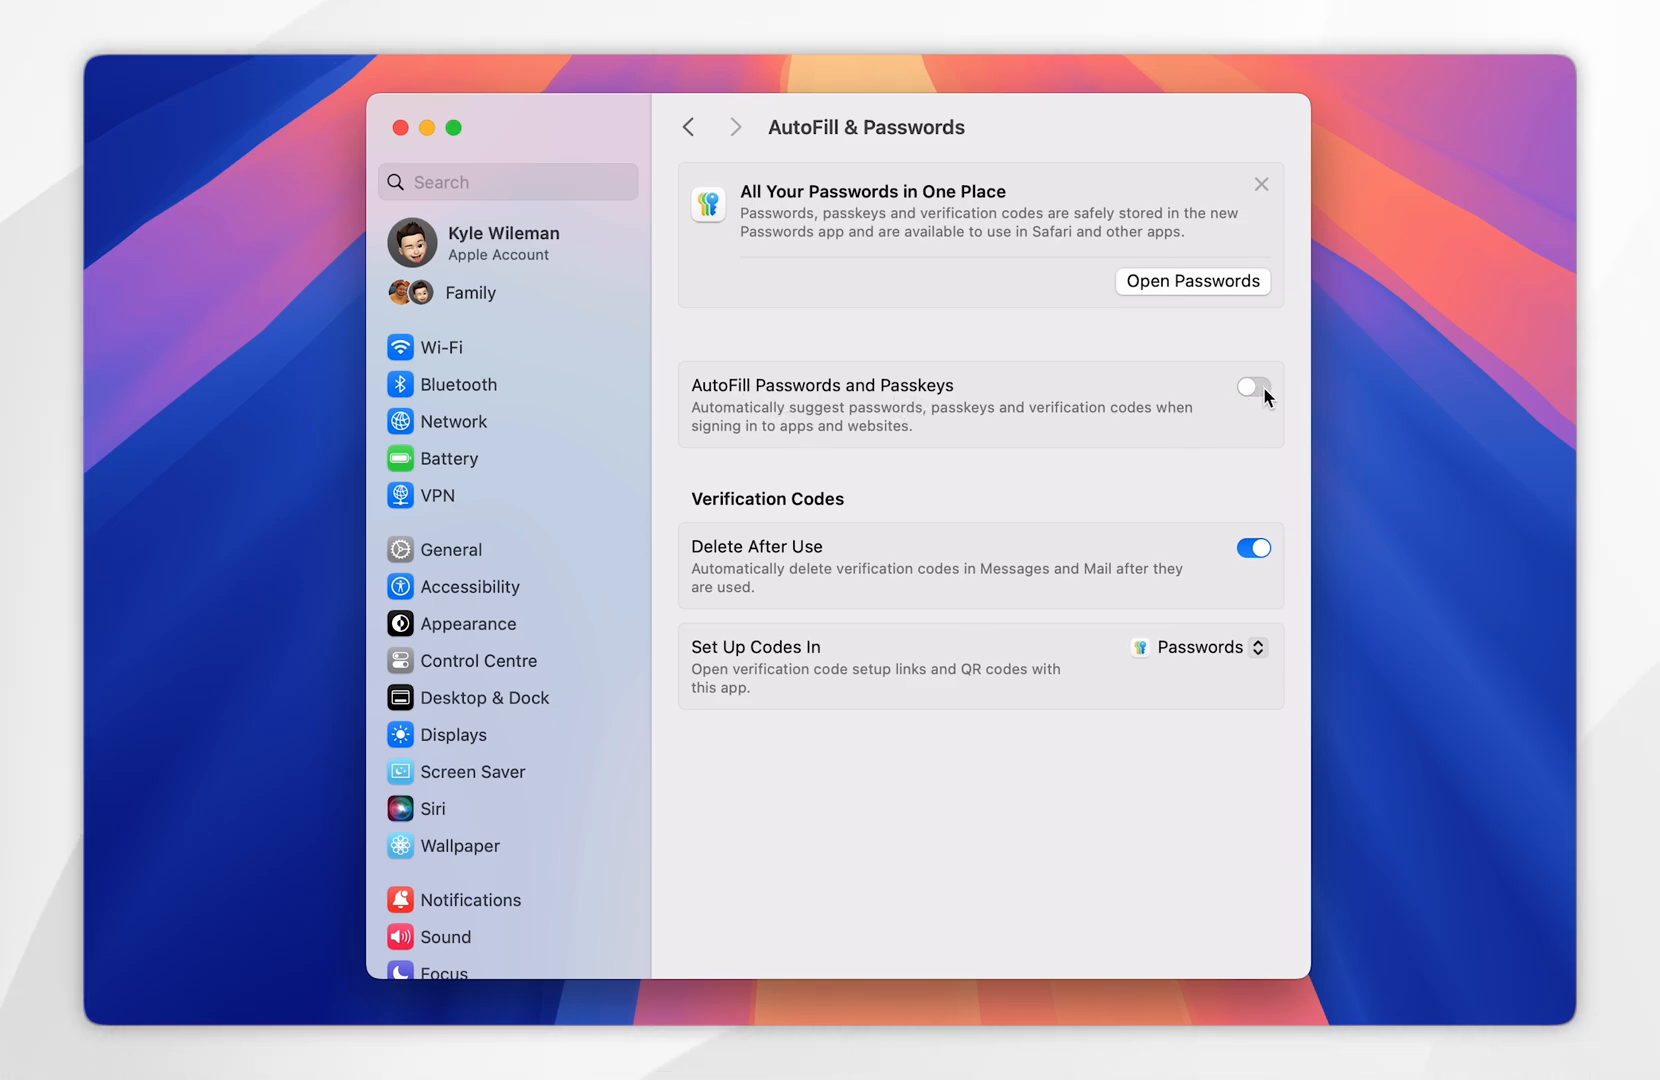
left_click(1252, 386)
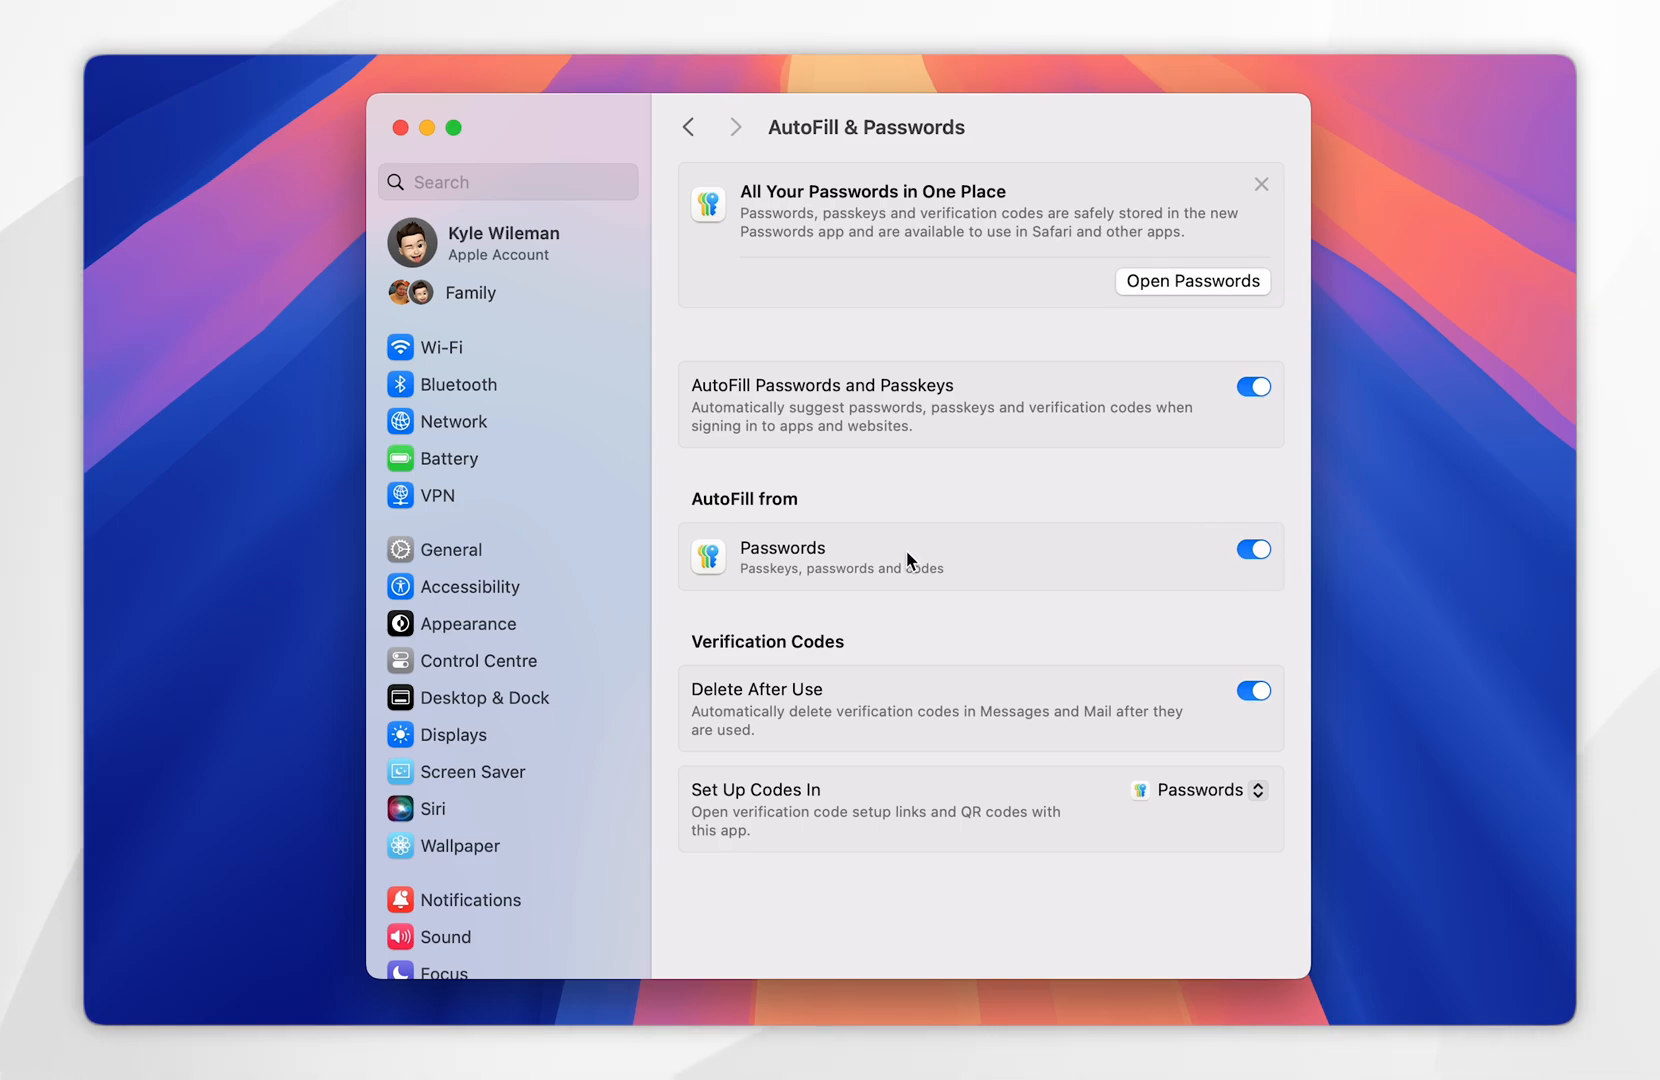
mouse_move(916, 730)
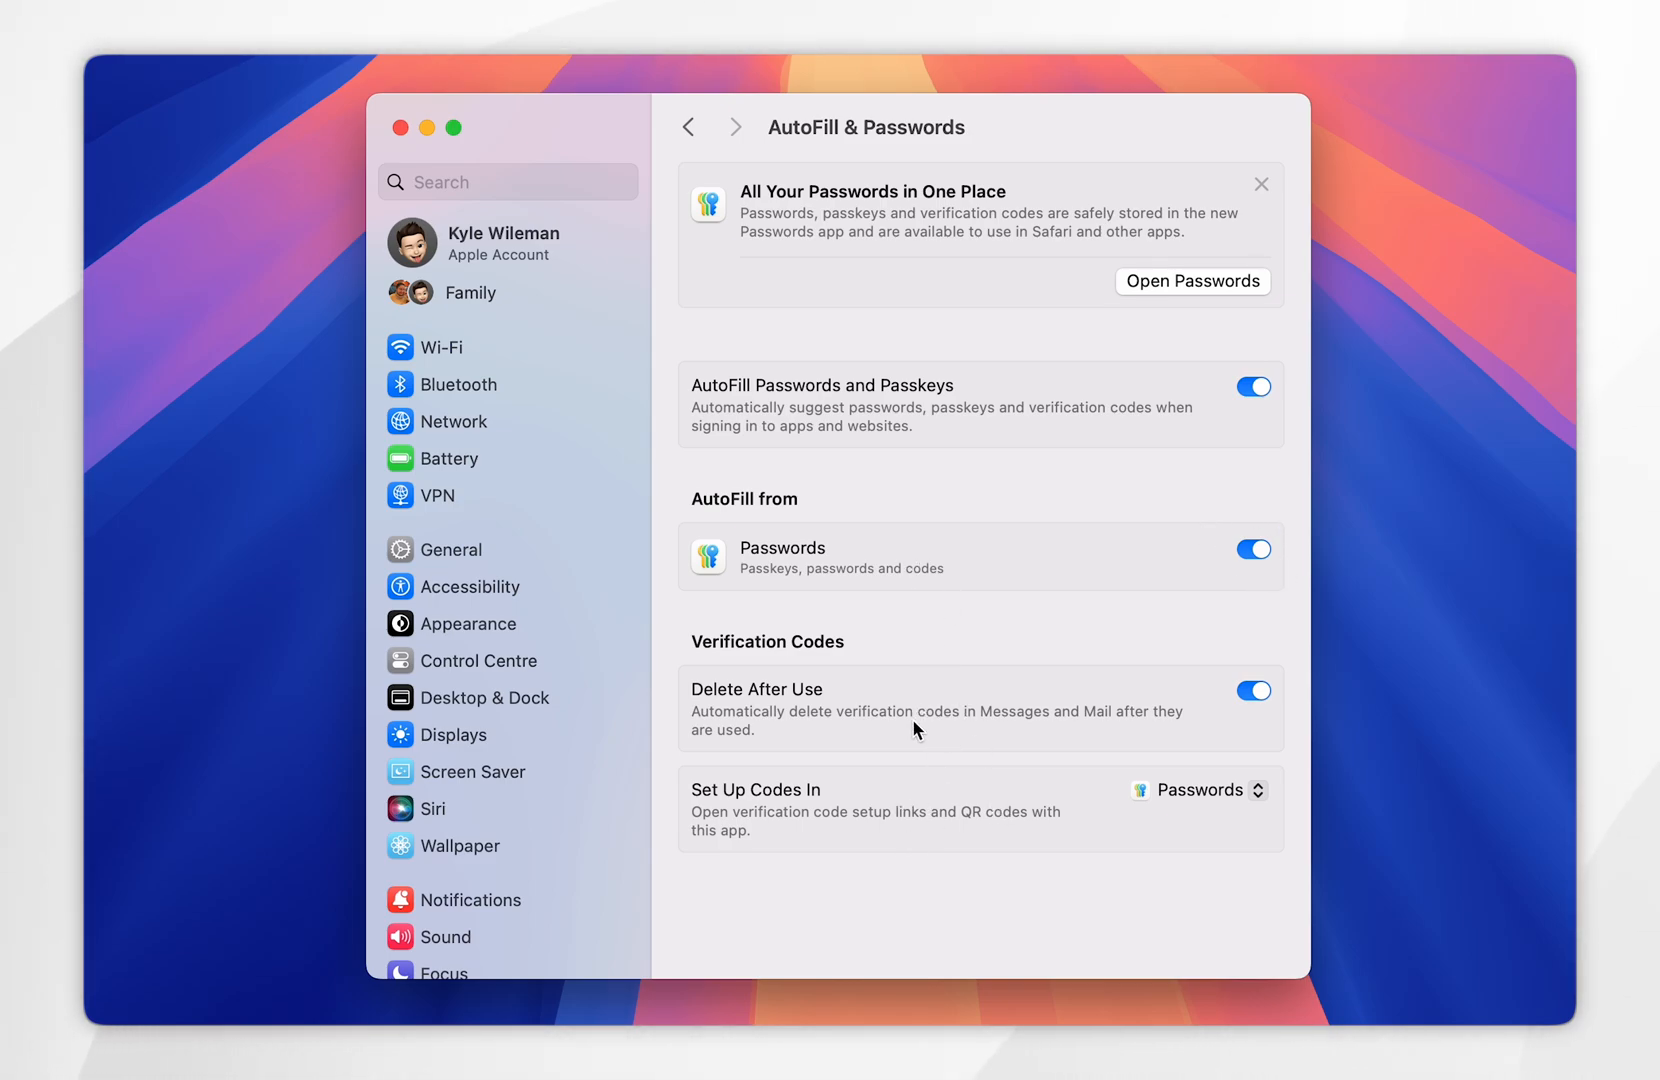
mouse_move(970, 598)
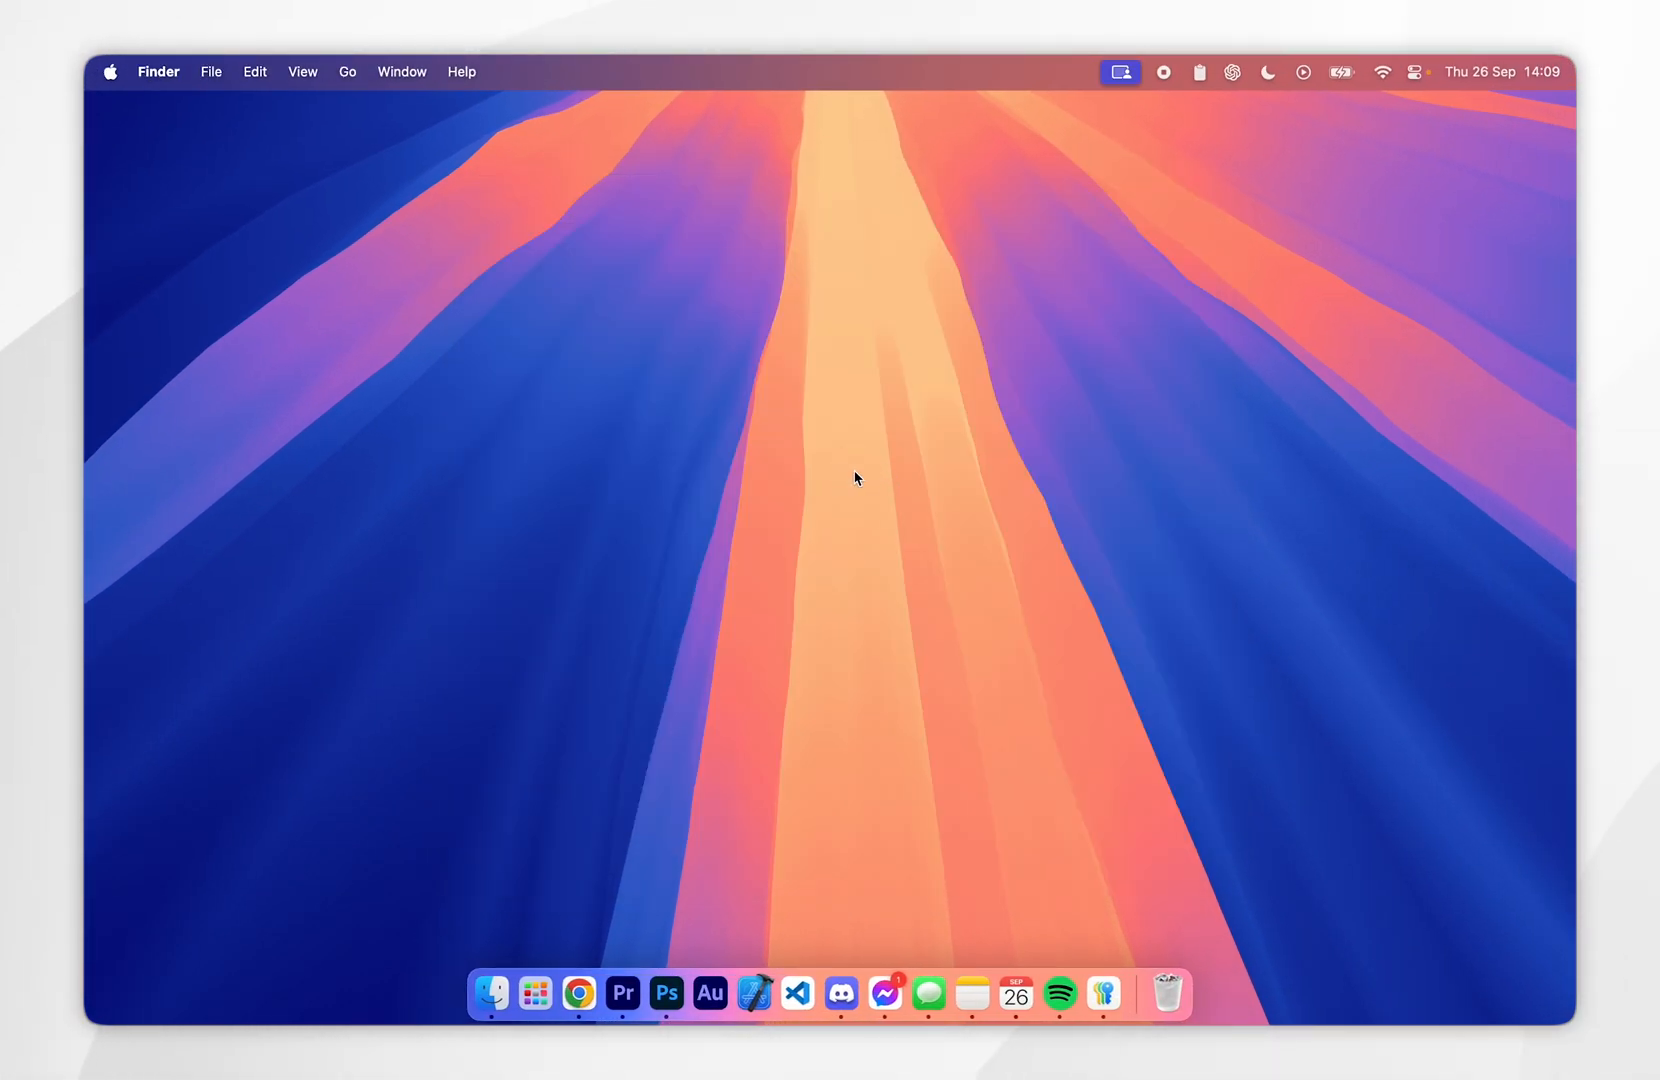
left_click(1120, 70)
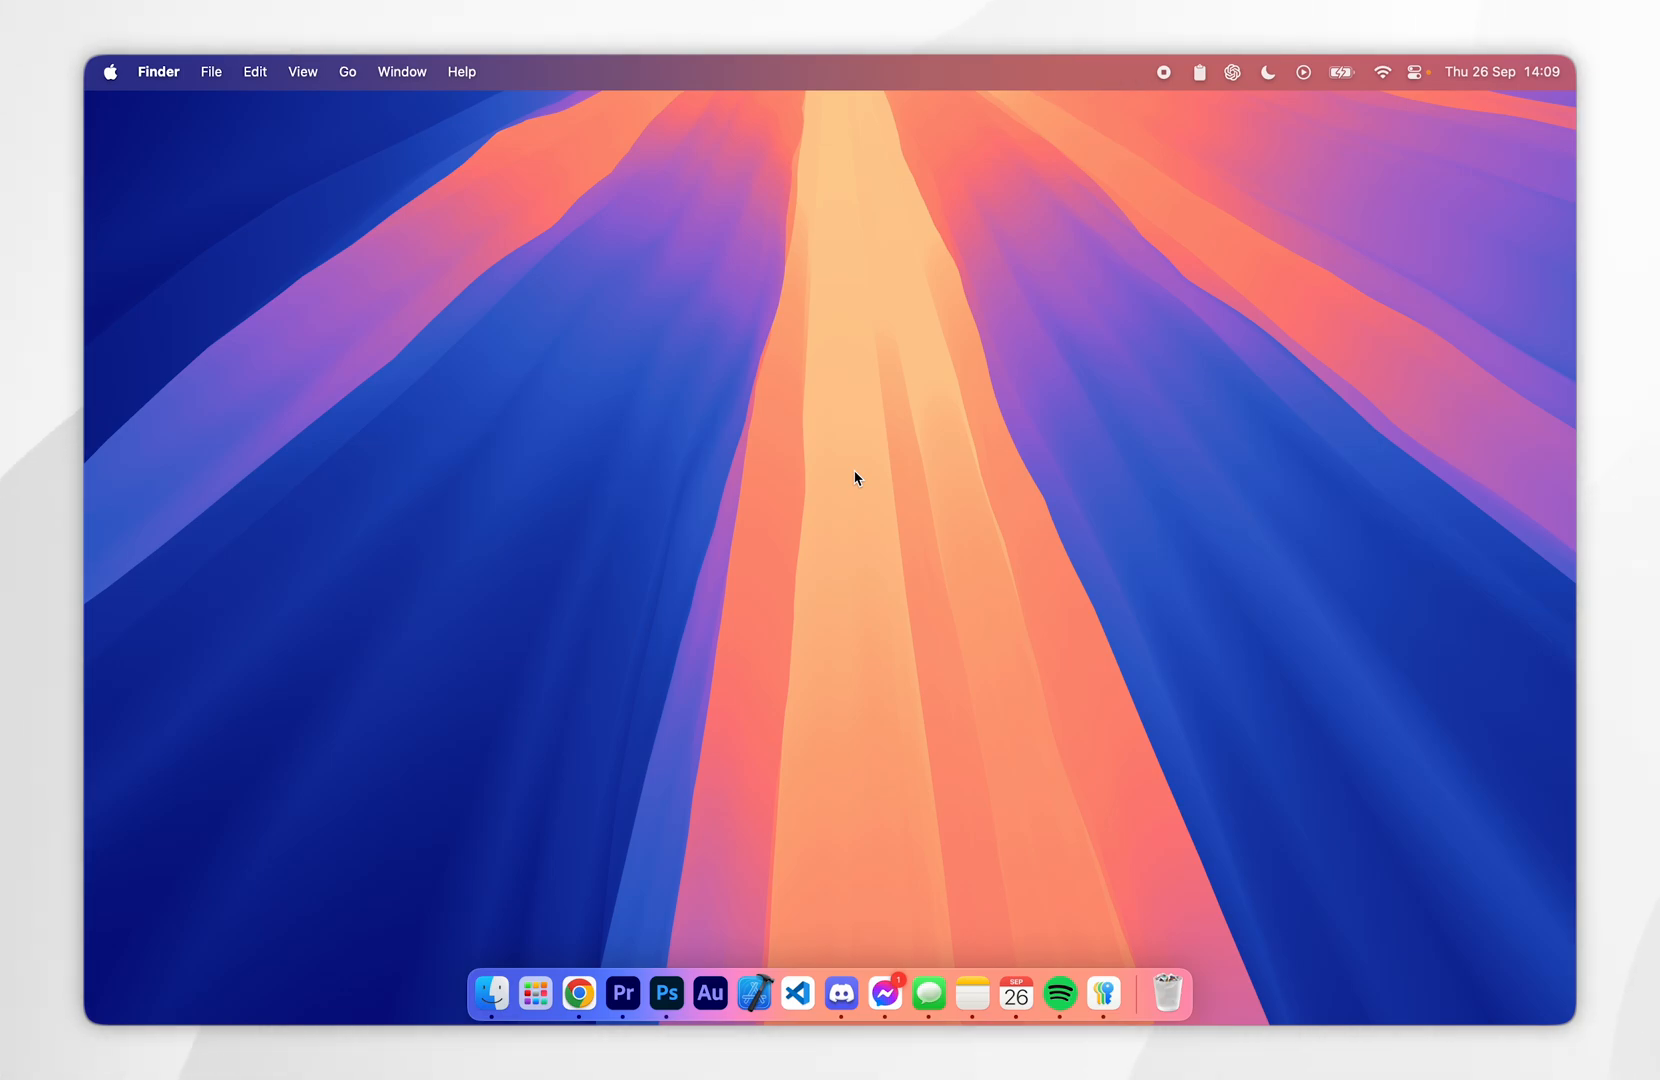